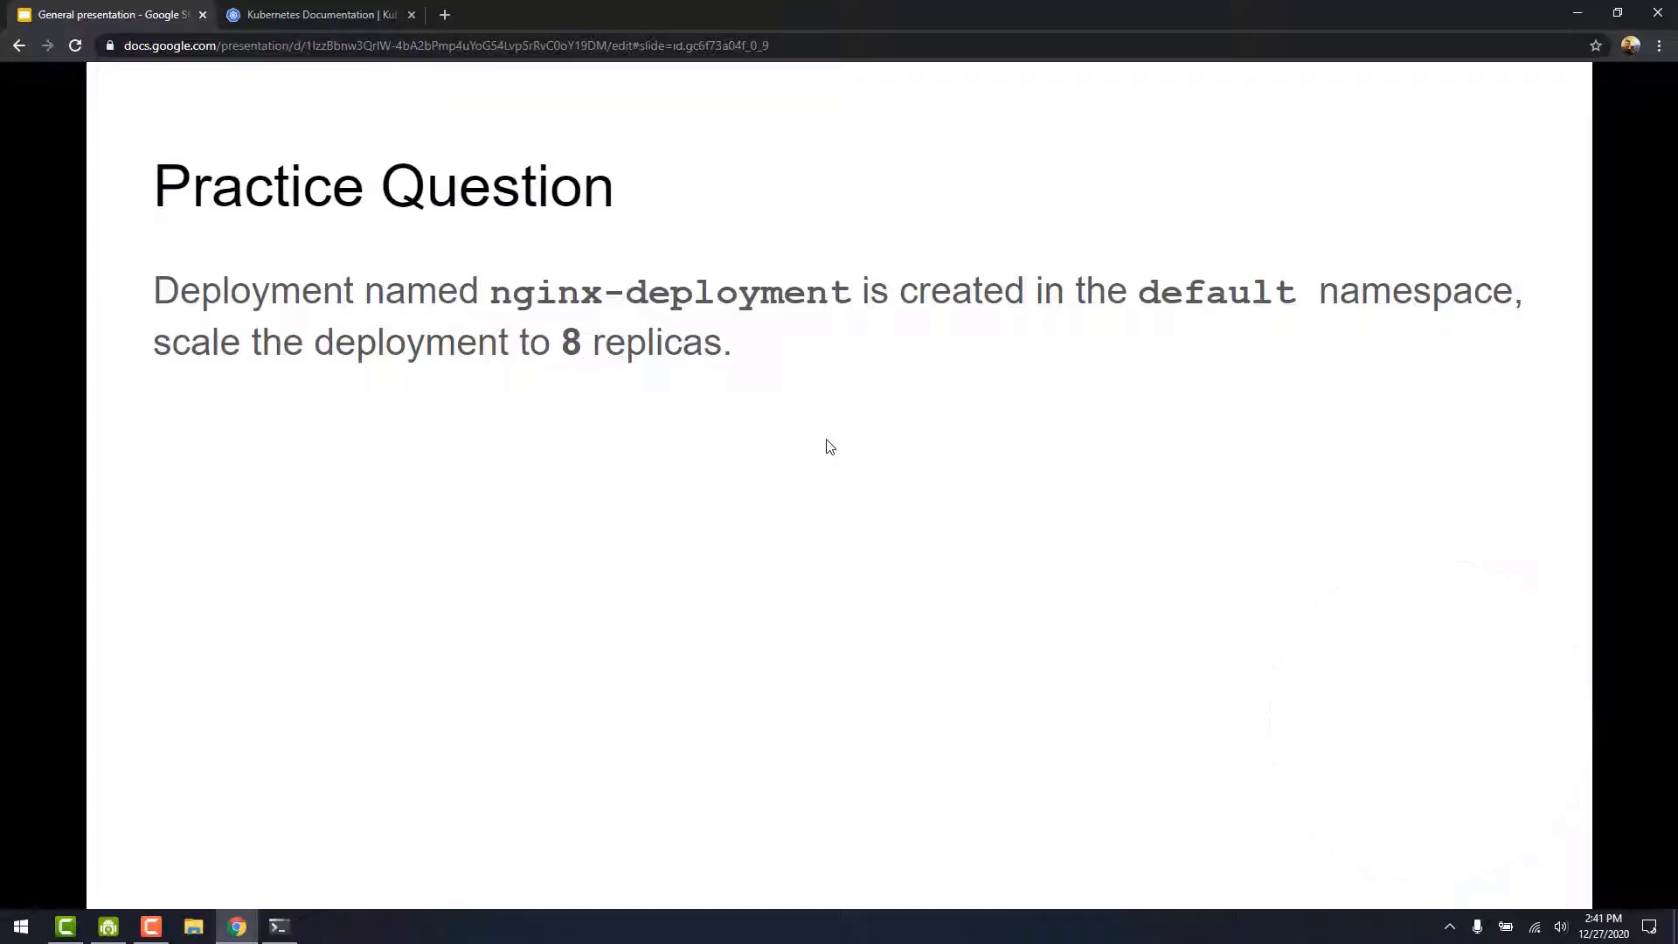
pyautogui.moveTo(976, 308)
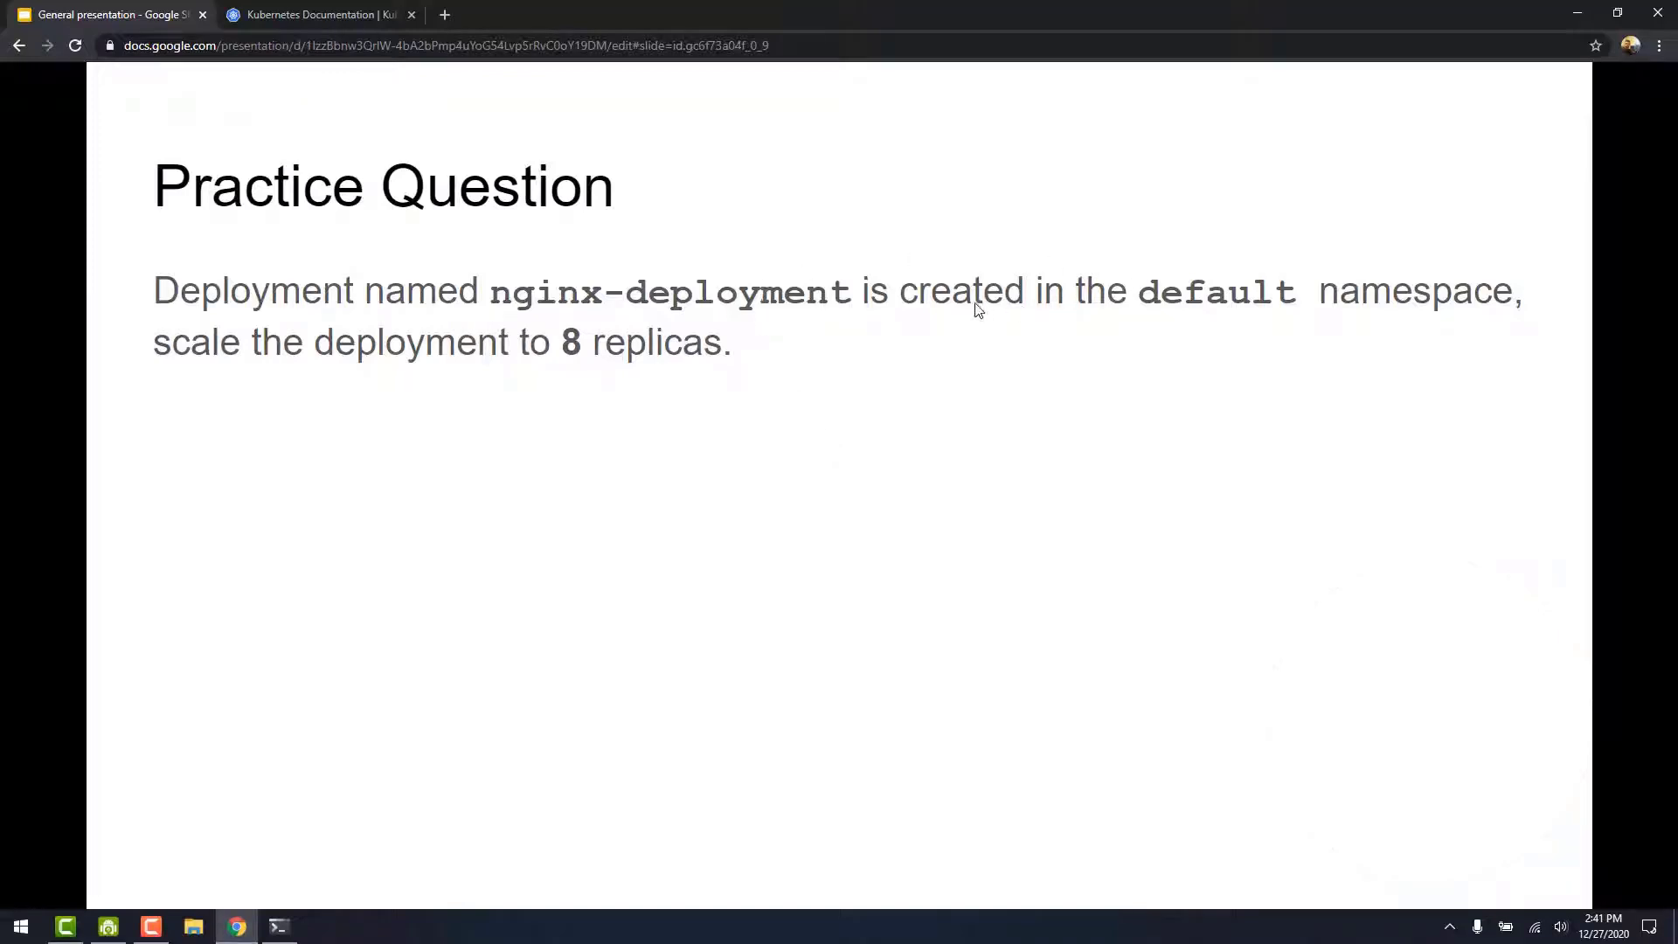
pyautogui.moveTo(1314, 246)
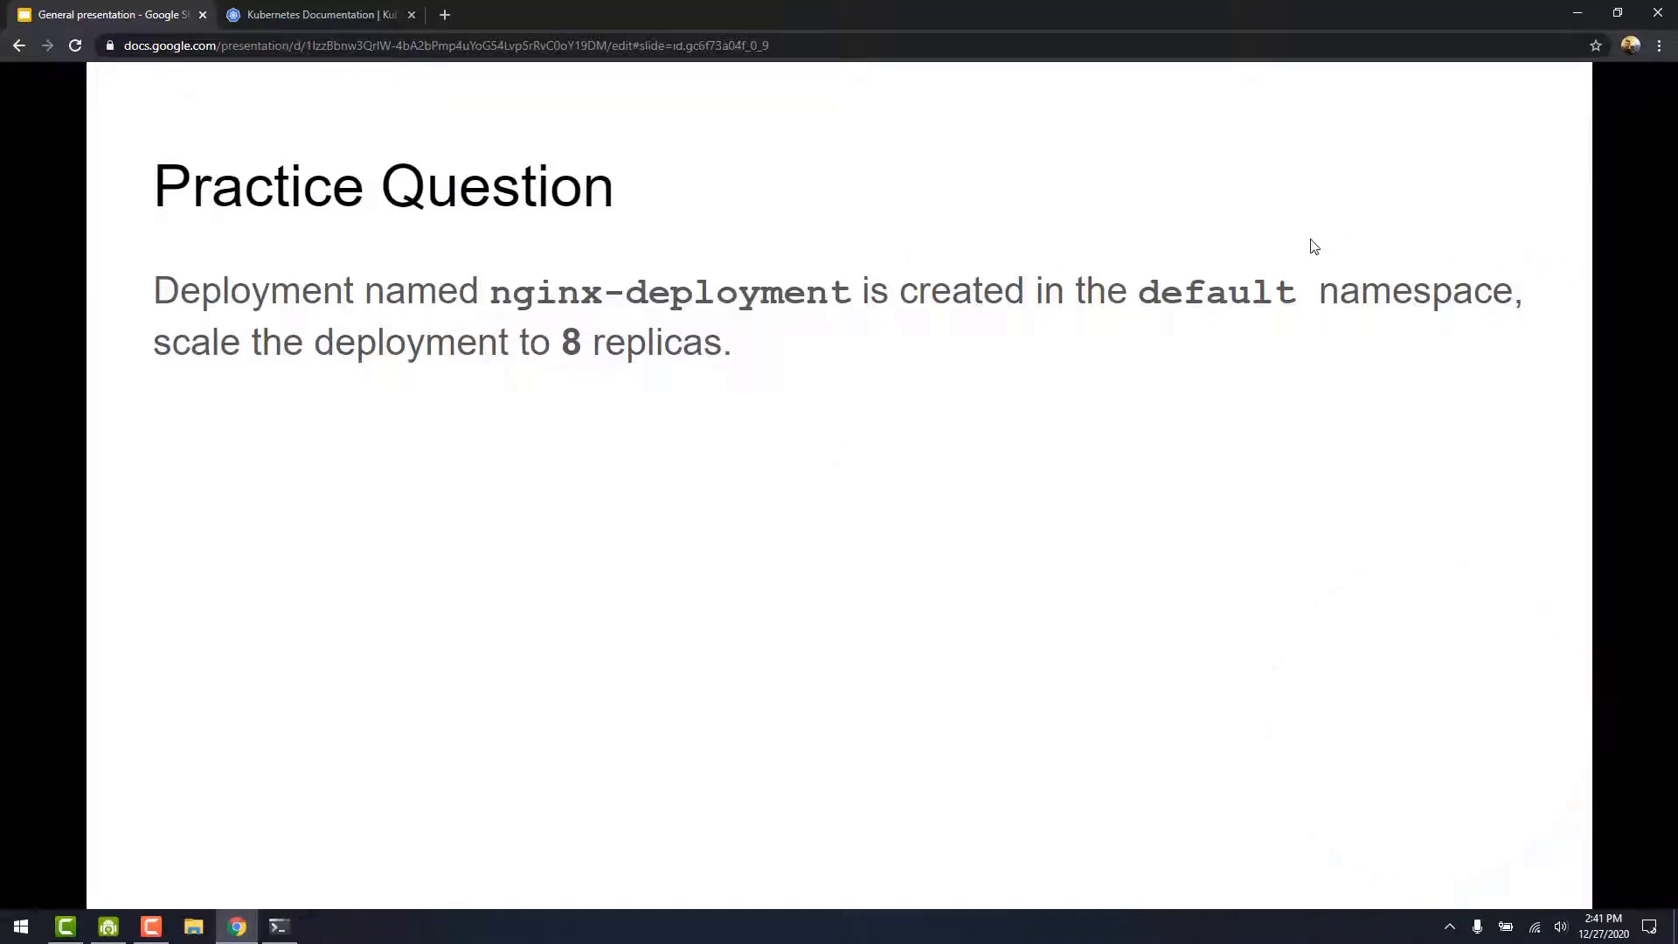
pyautogui.moveTo(1217, 241)
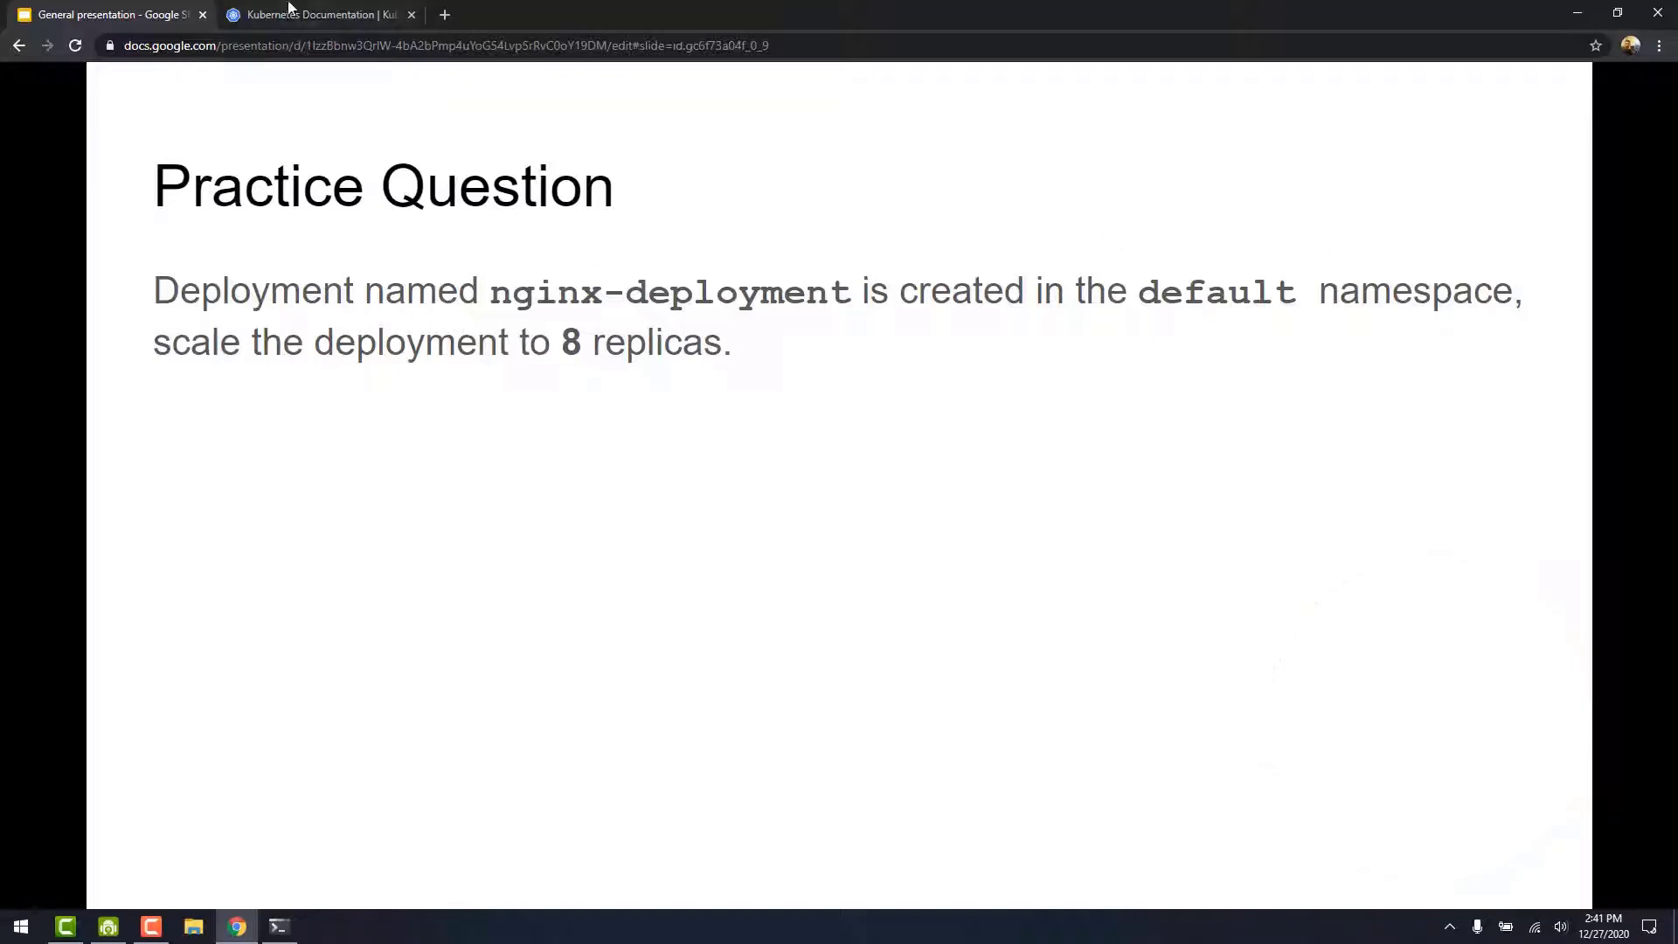
# Search the Kubernetes documentation for "scale deployment".
pyautogui.click(311, 14)
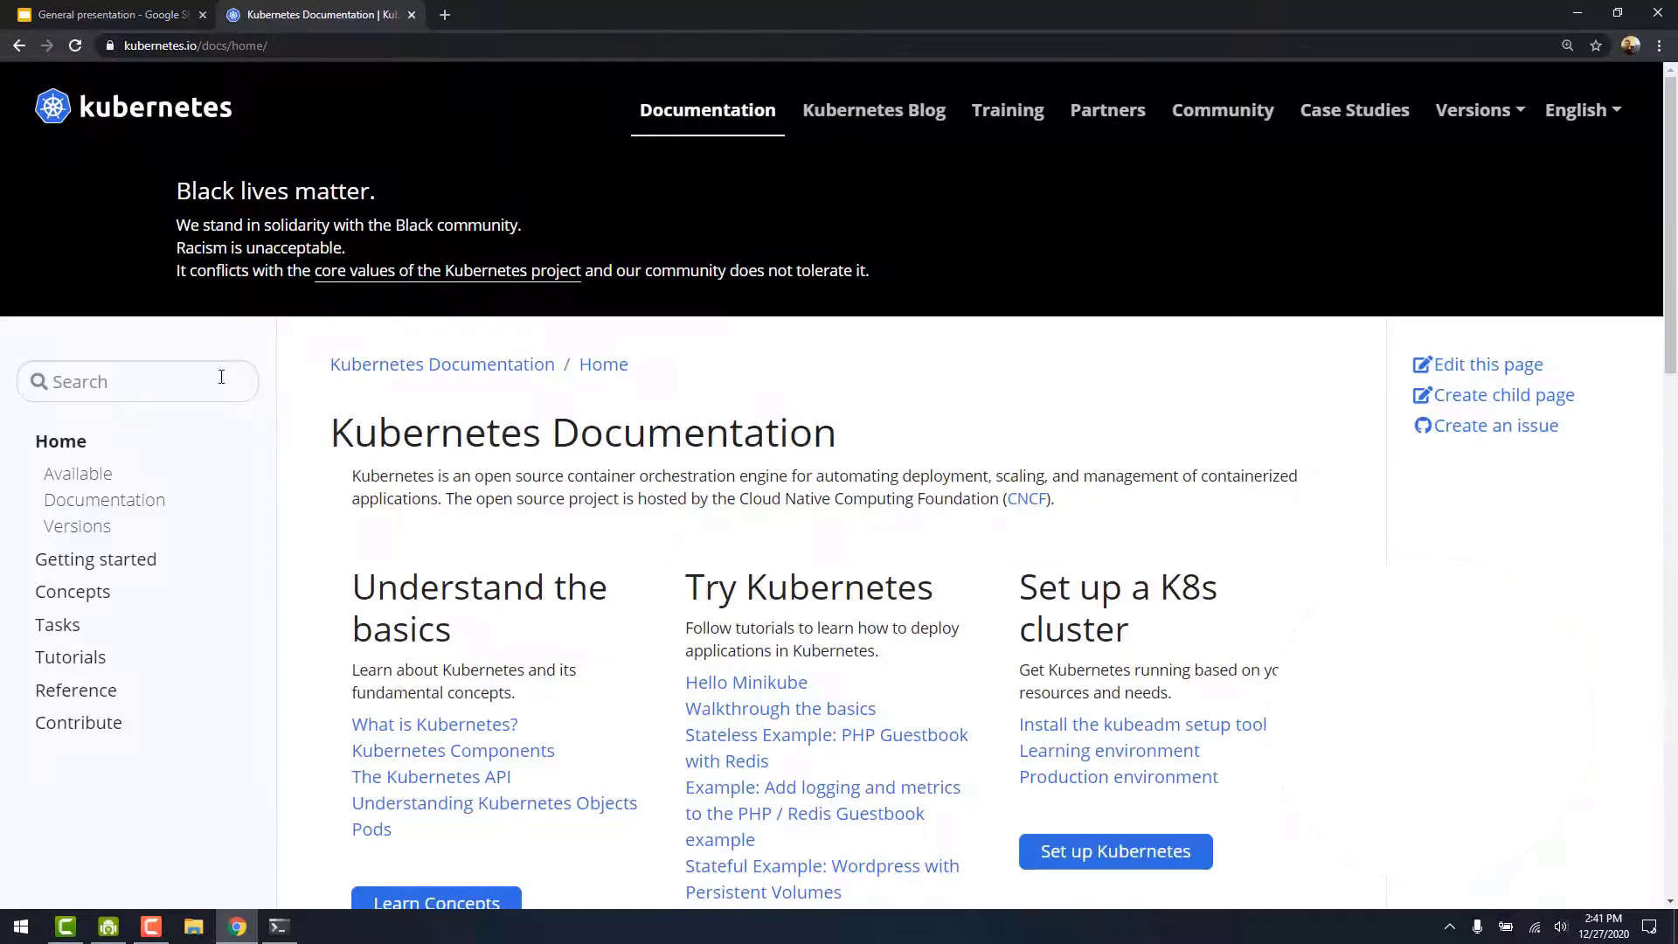
pyautogui.write('scale')
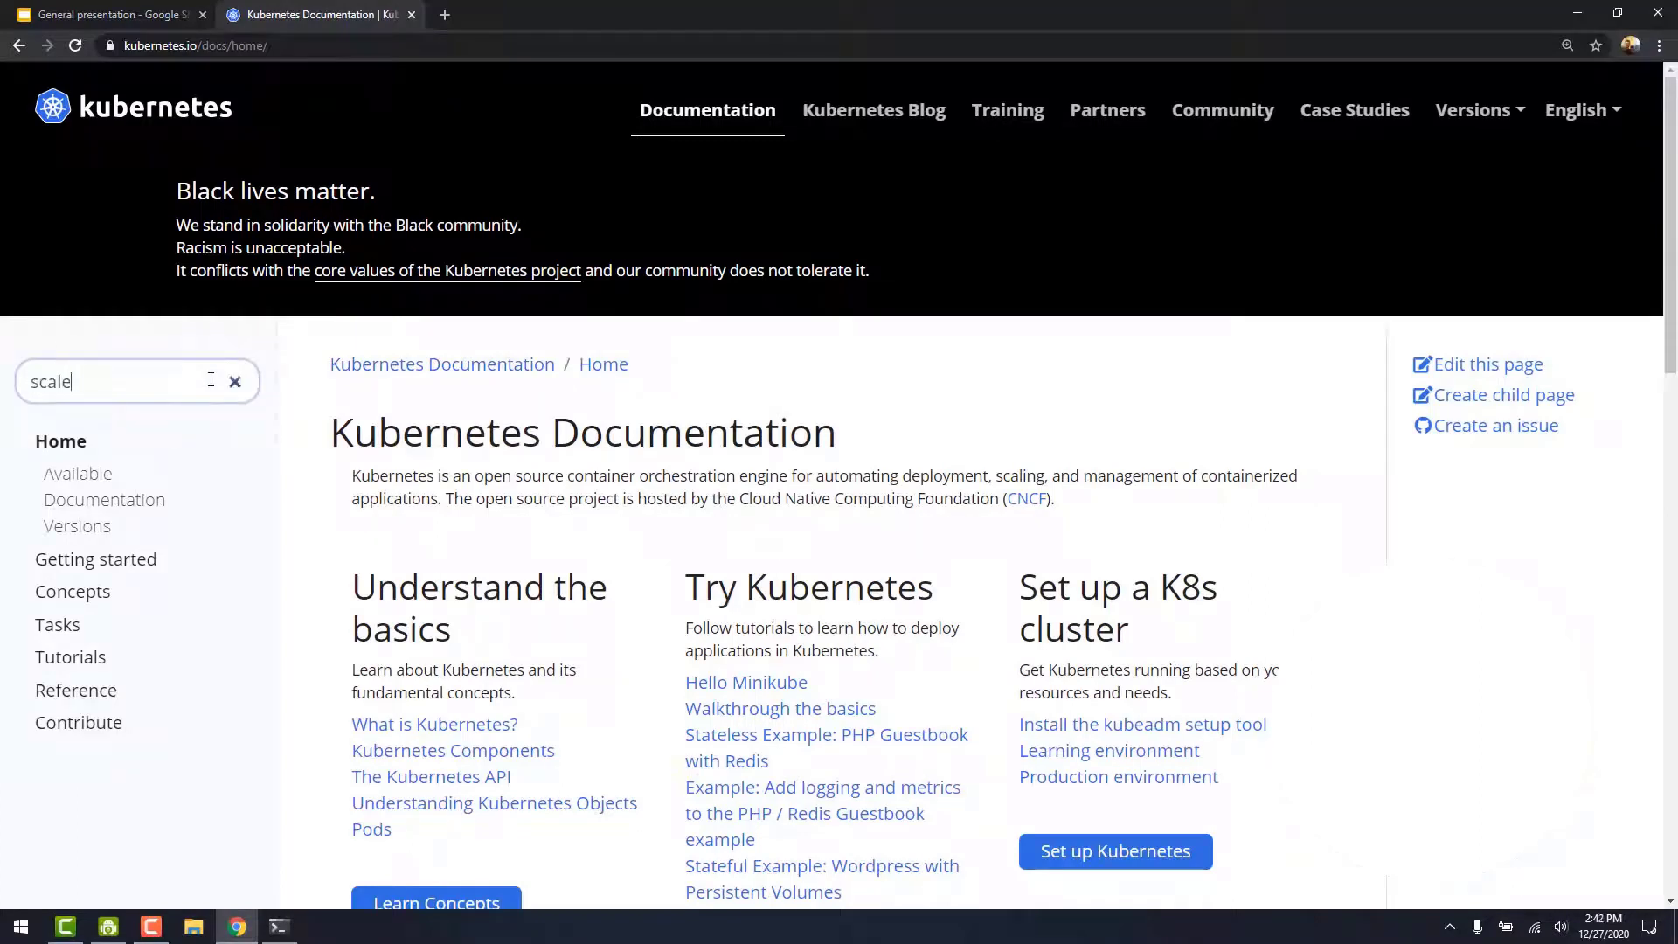
pyautogui.write('deploym')
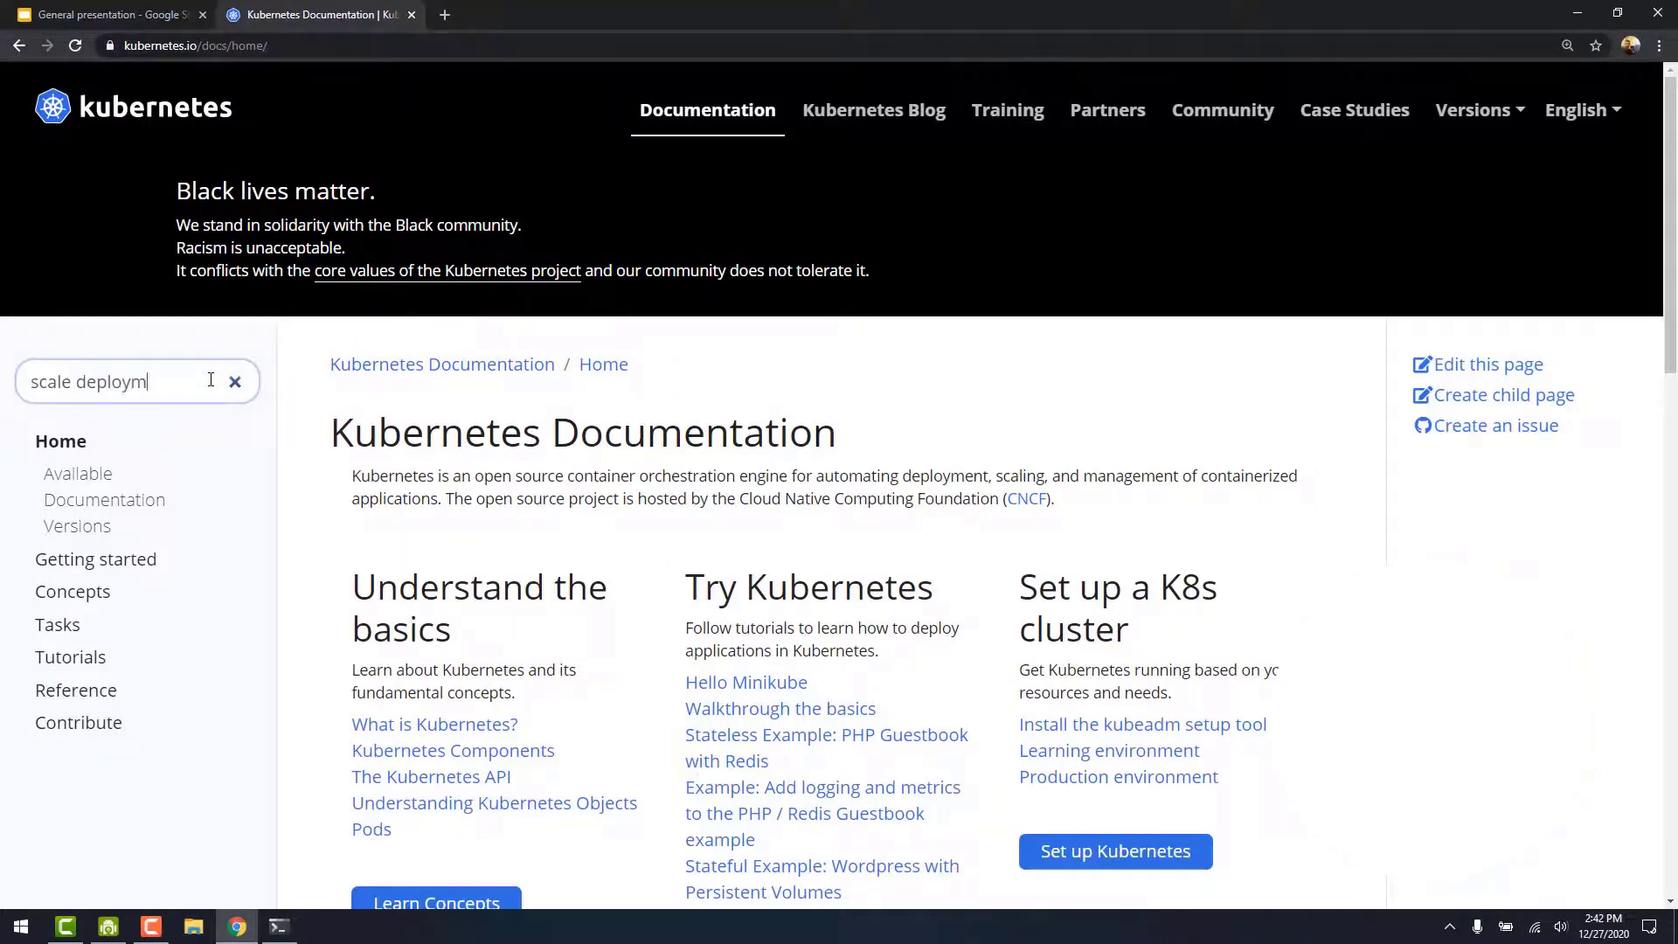
pyautogui.press('Return')
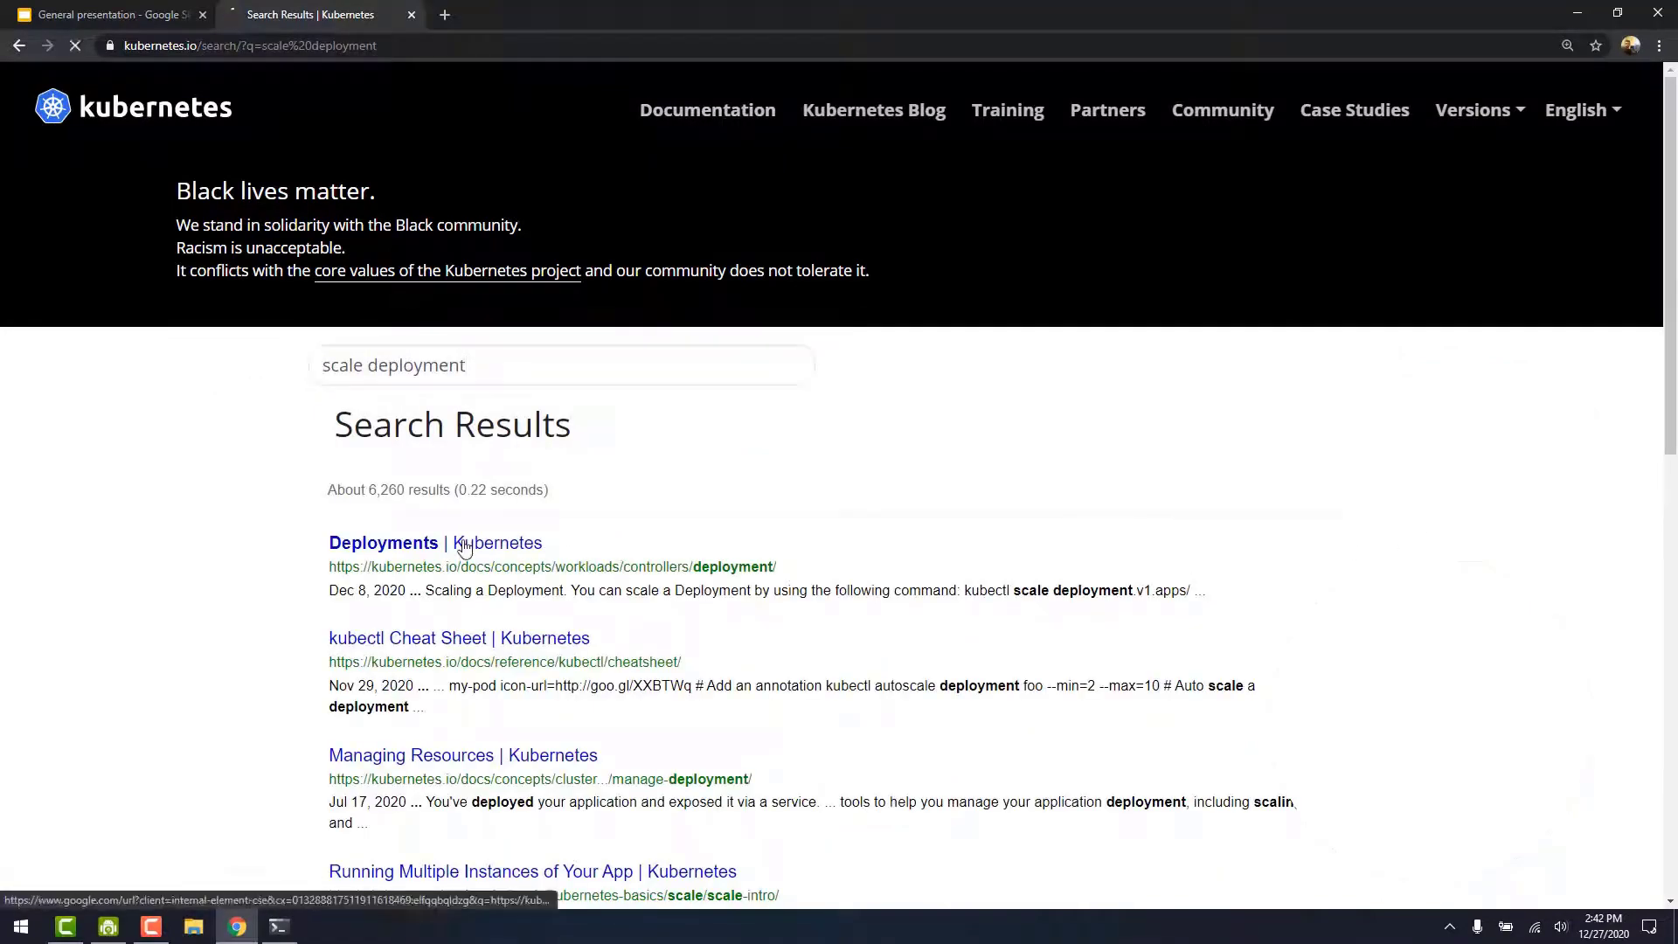
# In the Deployments result, select the example kubectl scale command and return to the terminal.
pyautogui.click(383, 542)
pyautogui.write('kubectl scale')
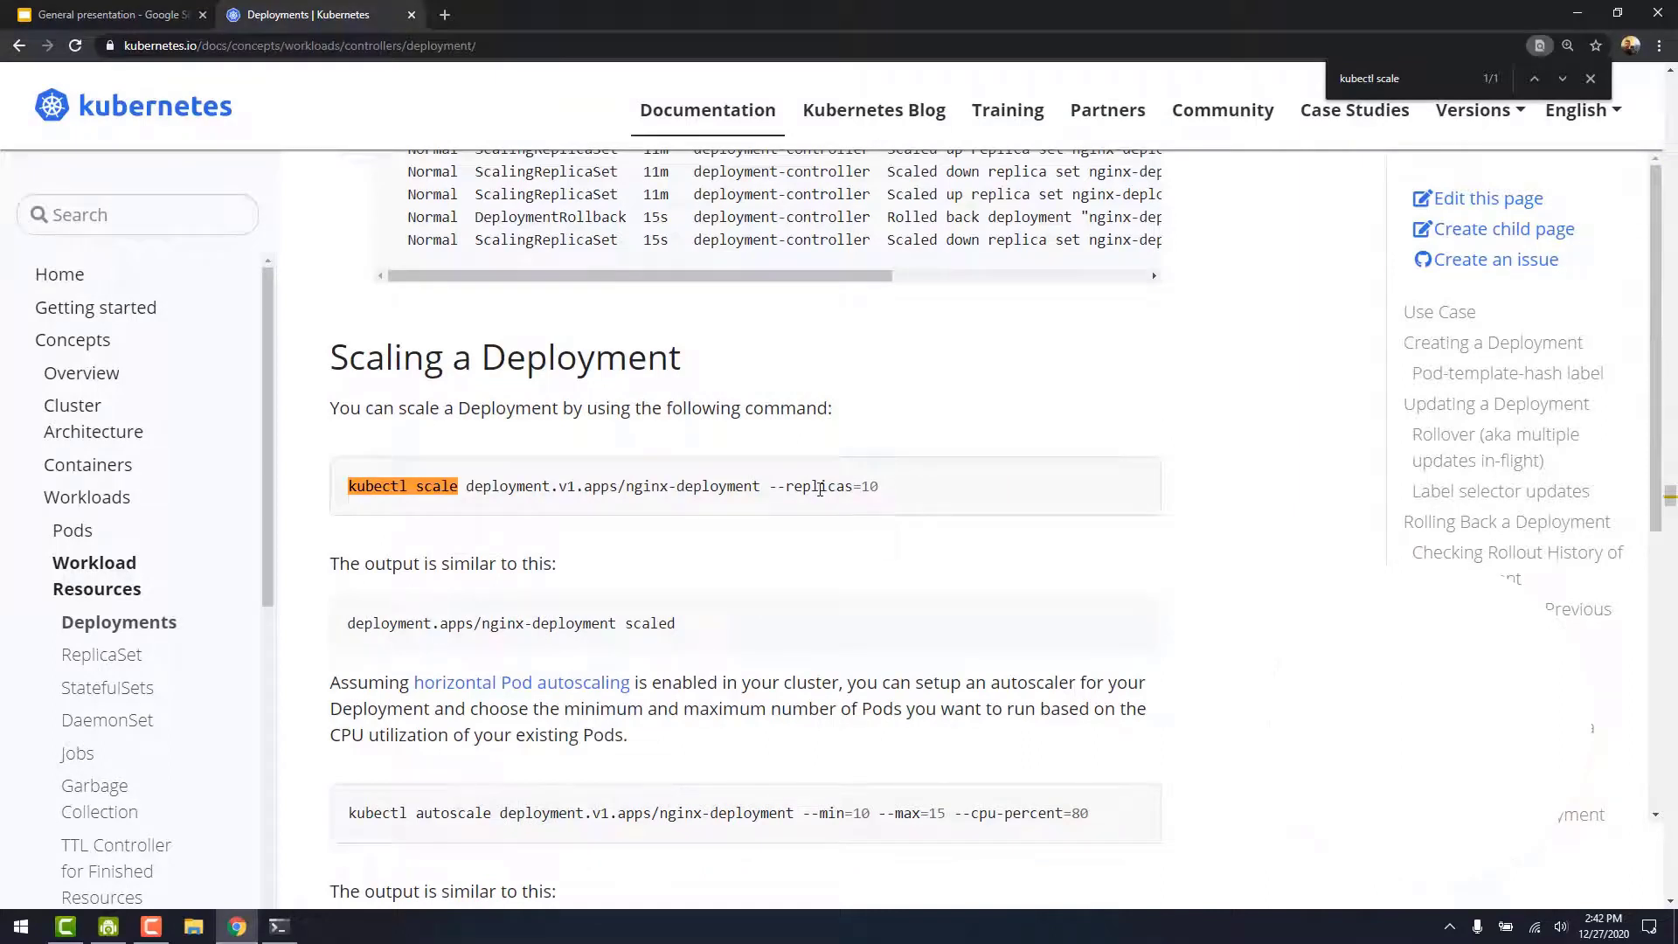
pyautogui.tripleClick(610, 486)
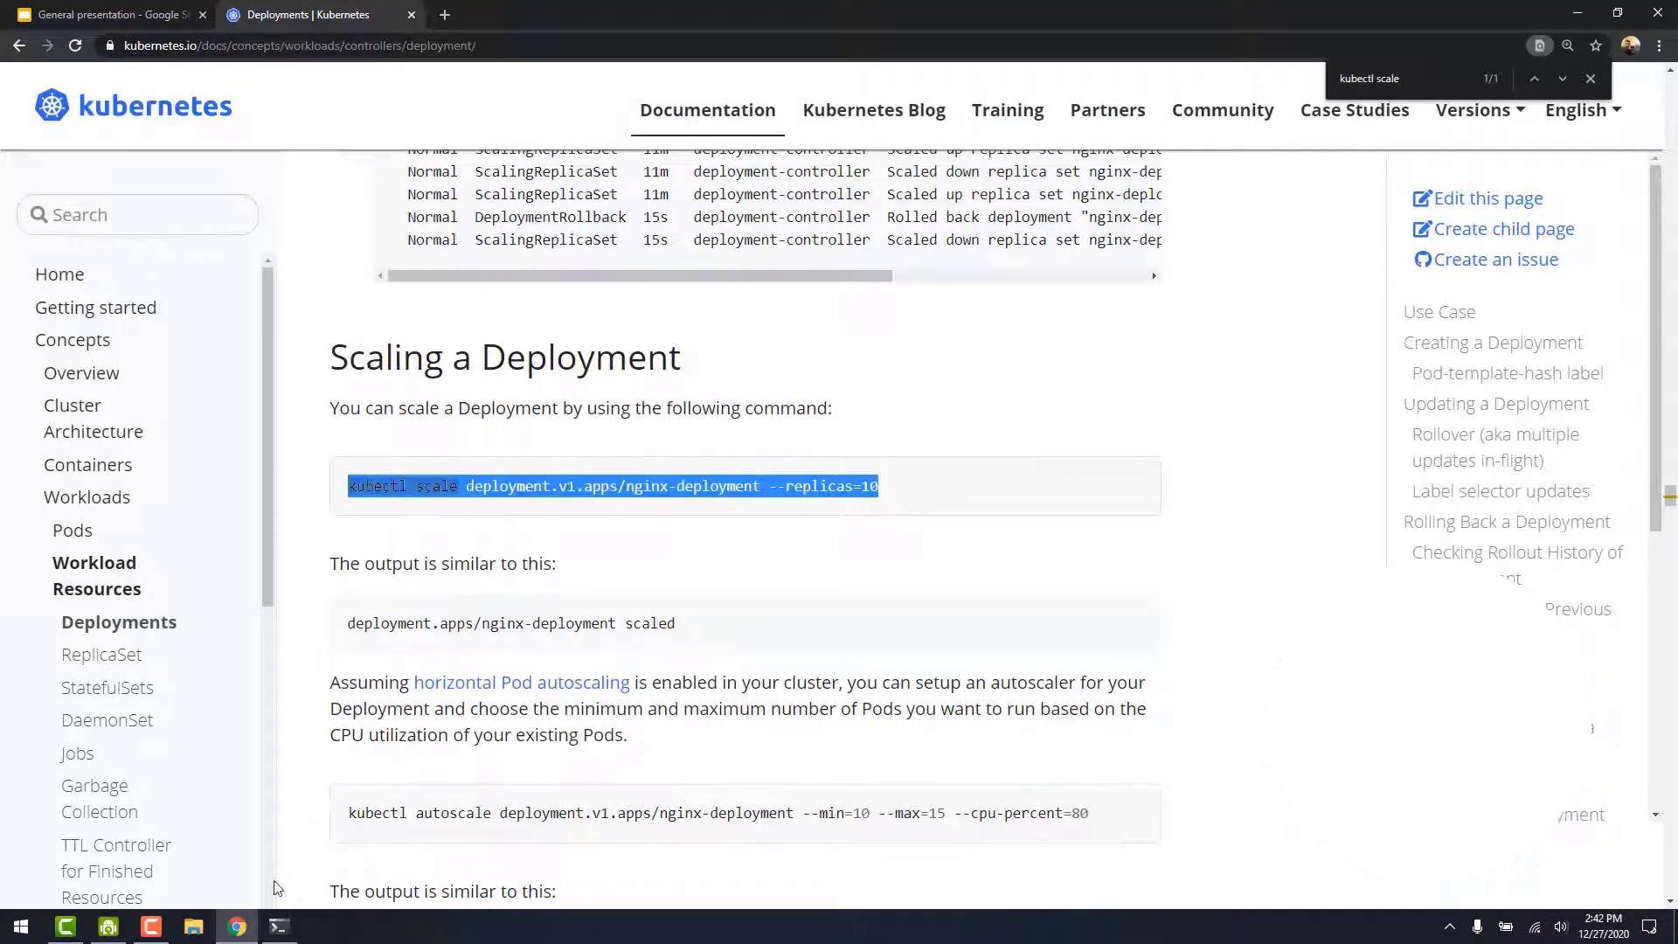
pyautogui.click(278, 927)
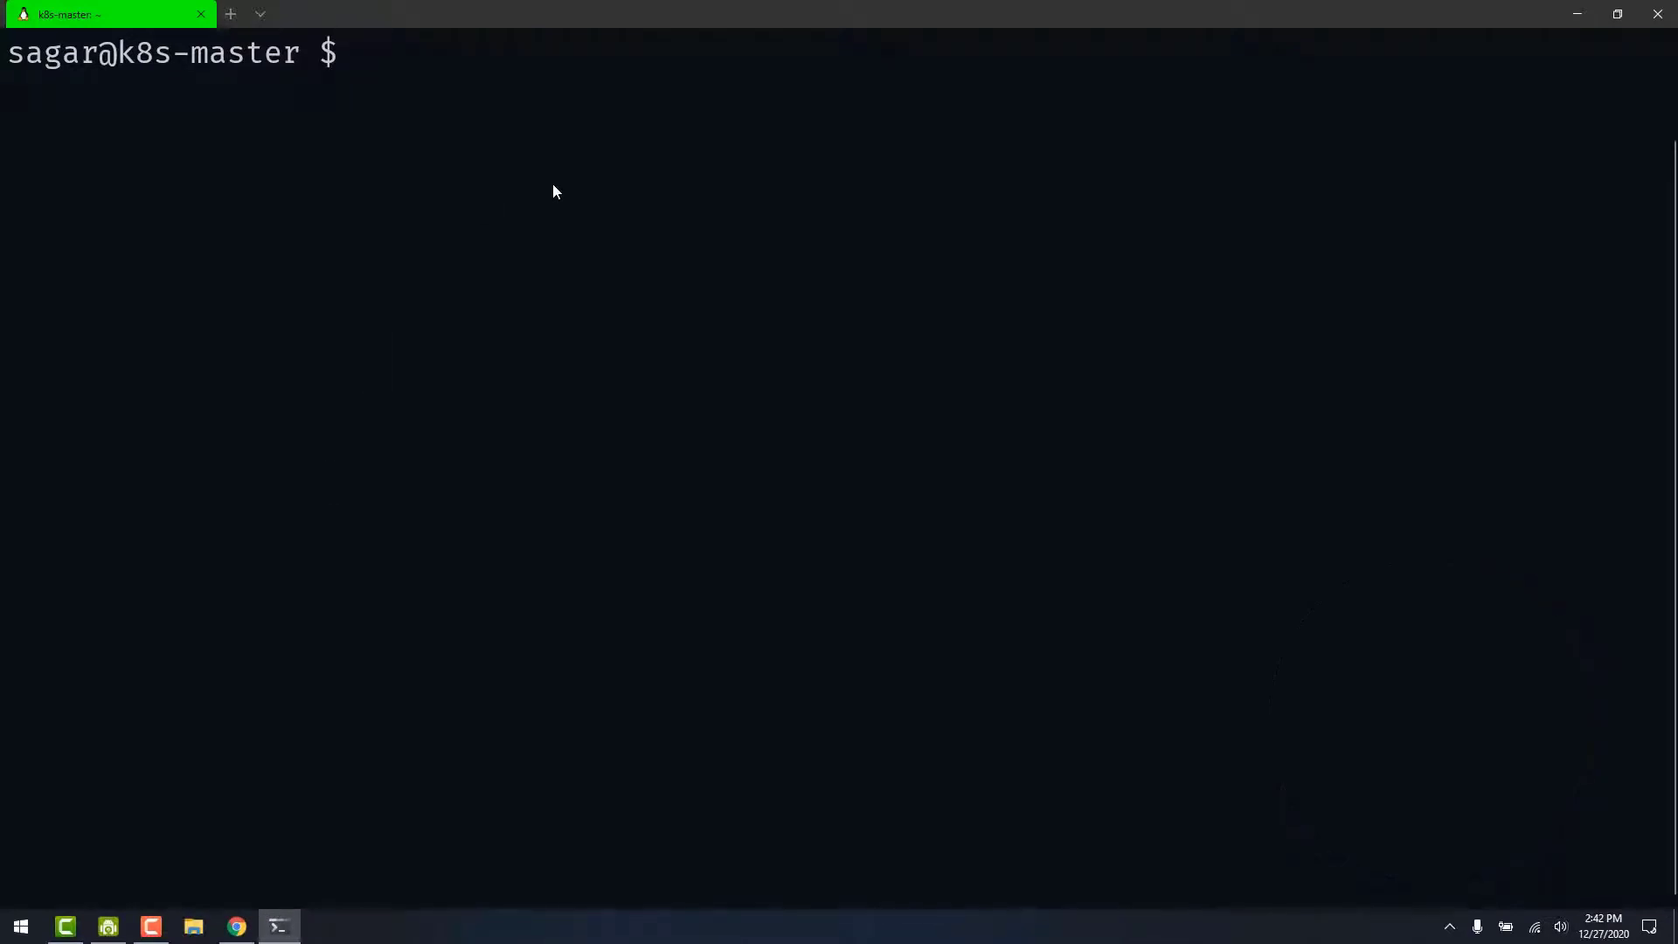
# List deployments with kubectl get deploy, confirming nginx-deployment at 3/3 ready.
pyautogui.write('kubectl get dep')
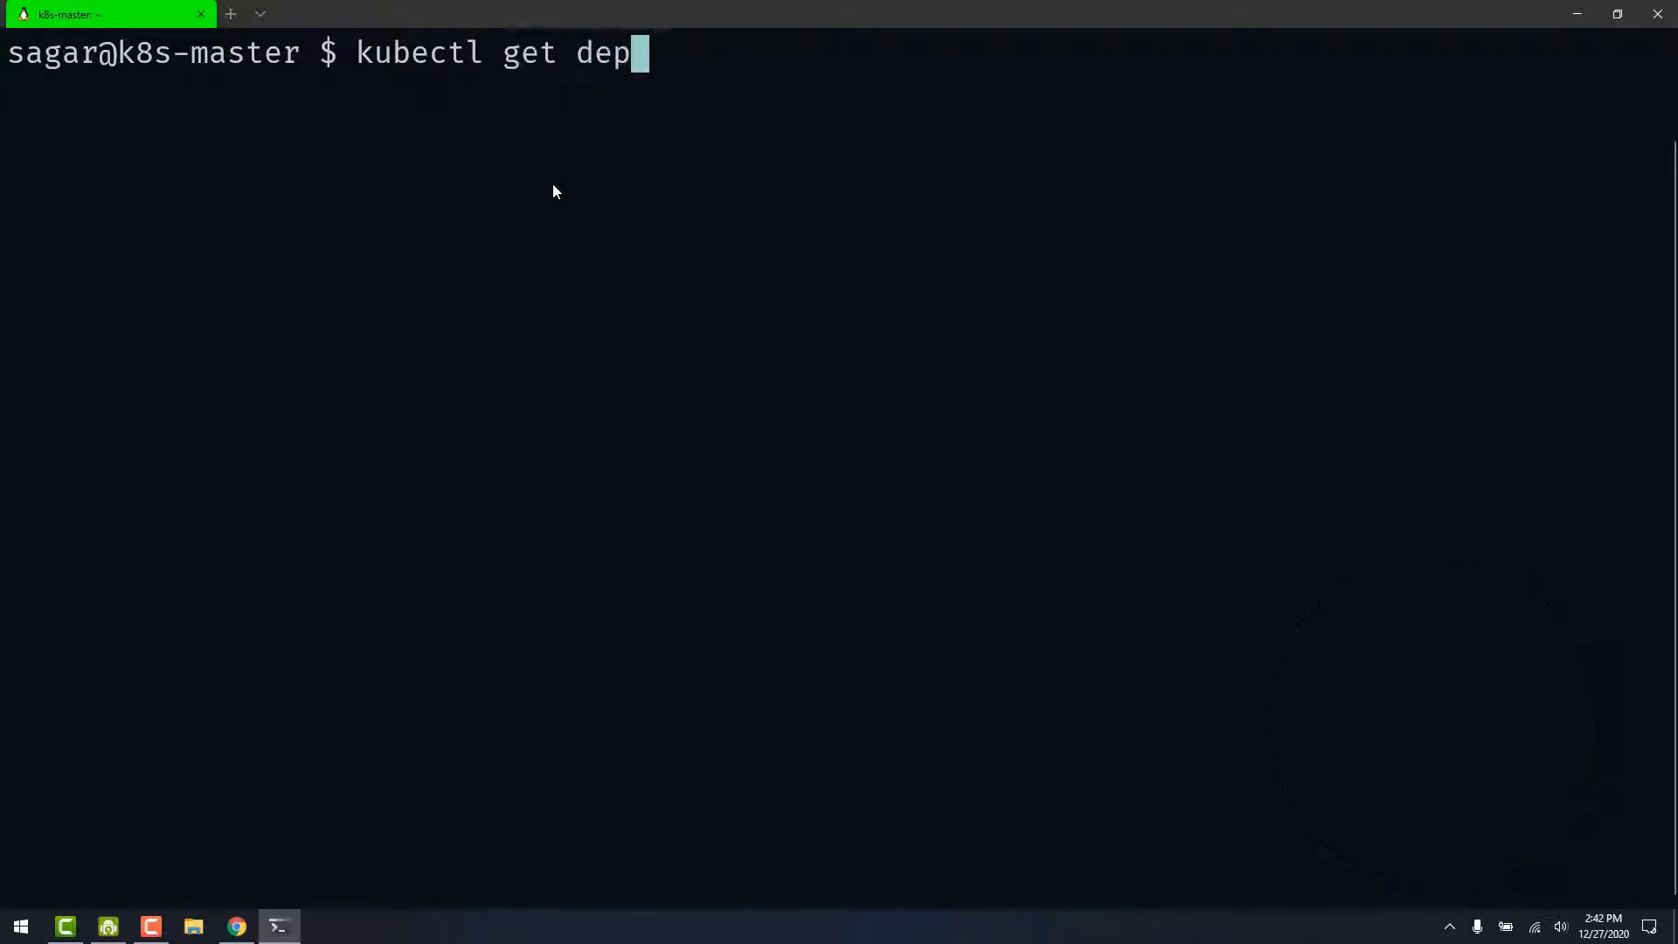
pyautogui.press('Return')
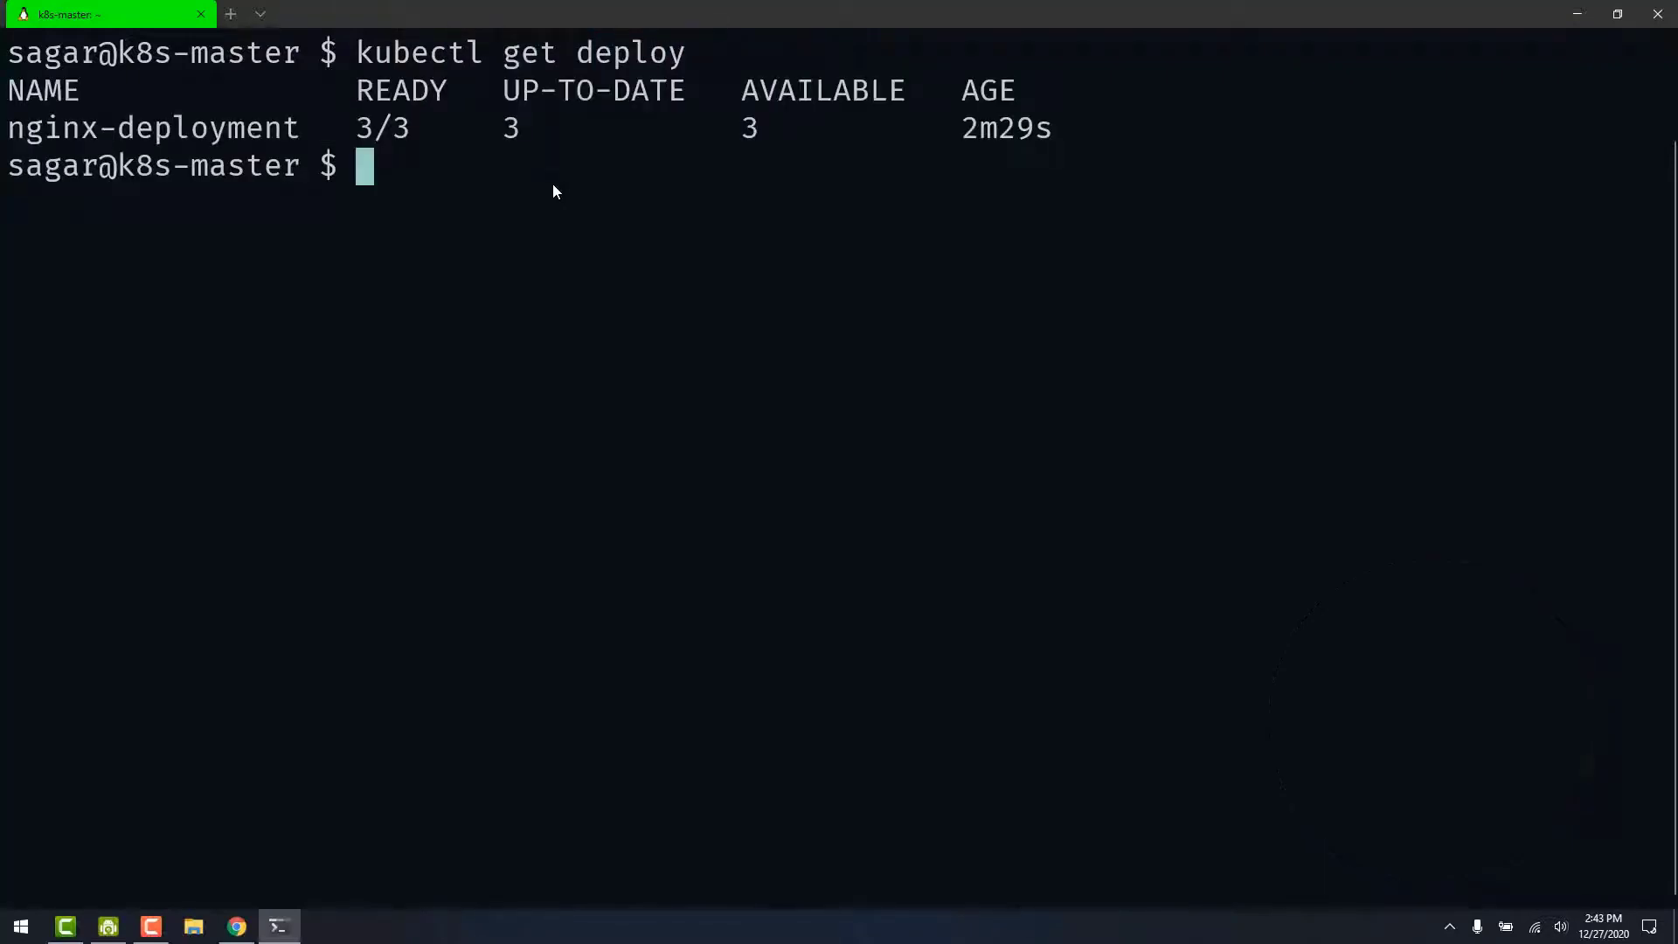
pyautogui.moveTo(782, 111)
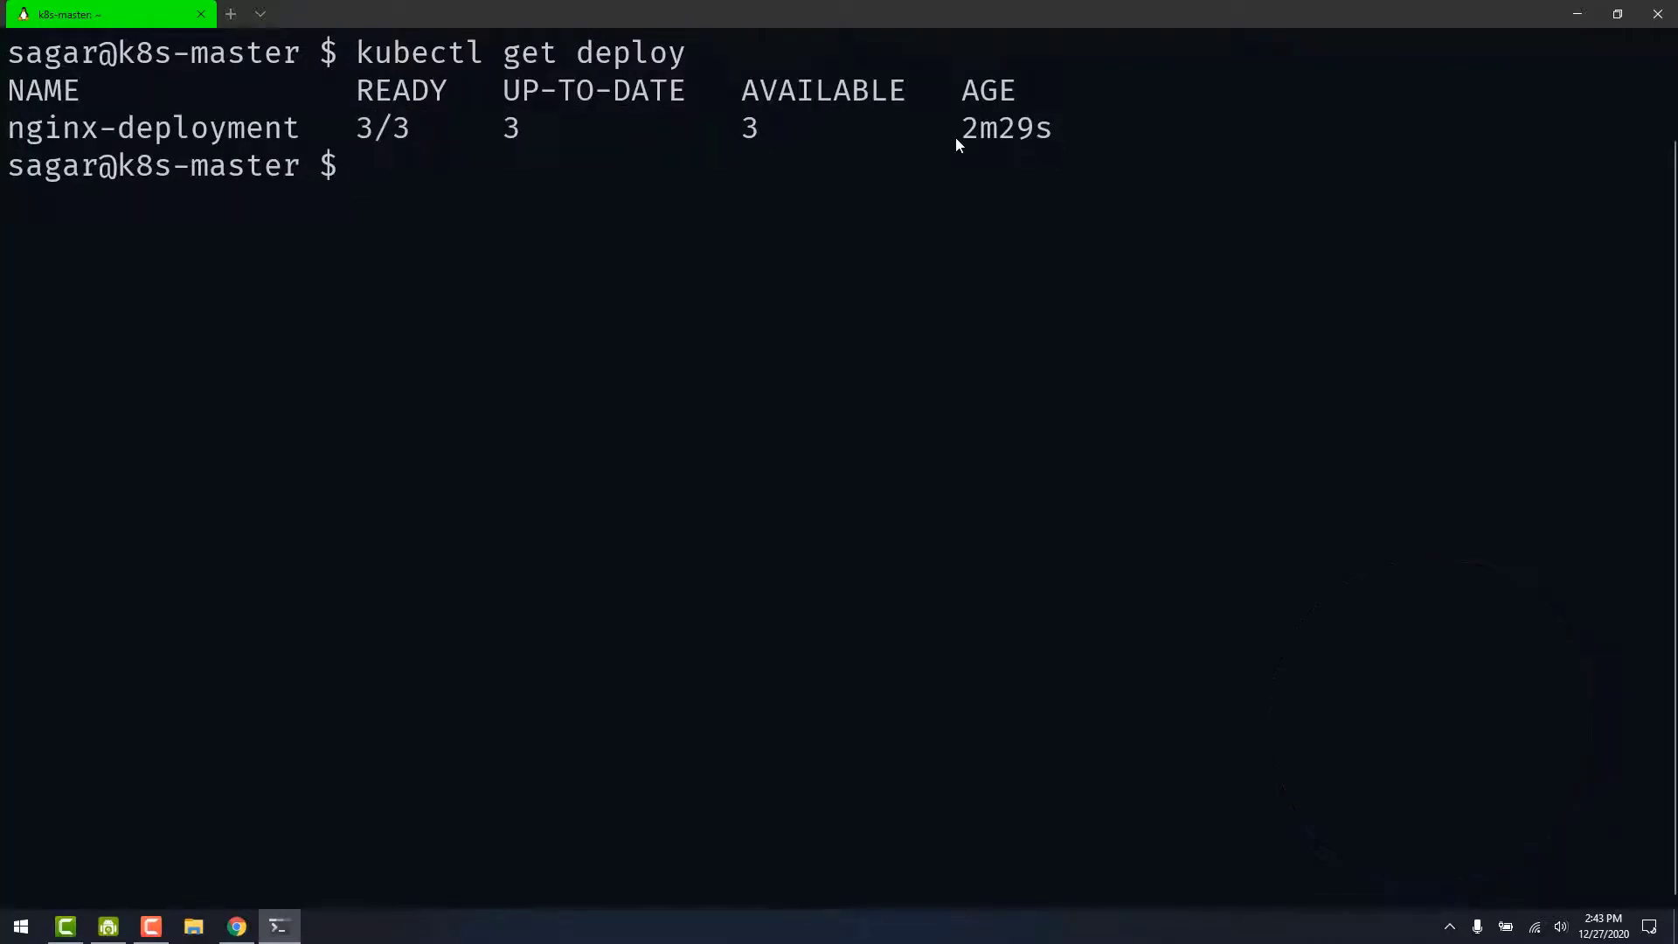
# Compose kubectl scale deploy nginx-deployment, dropping the mistaken .yaml, and check the docs example.
pyautogui.write('ku')
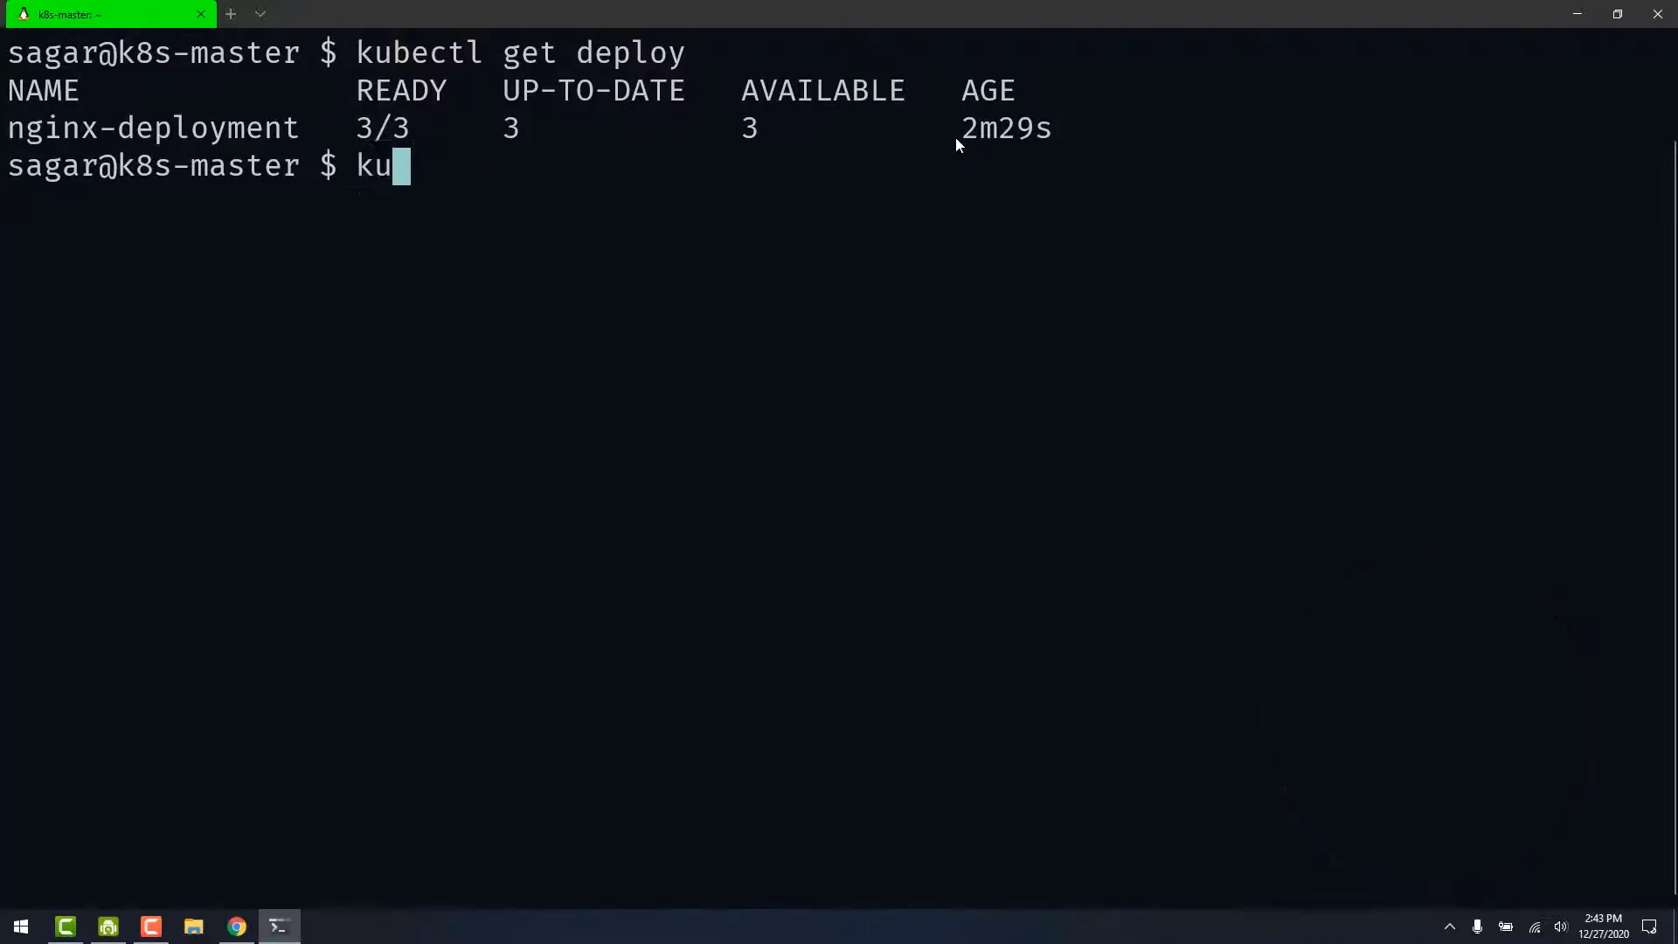
pyautogui.write('bectl')
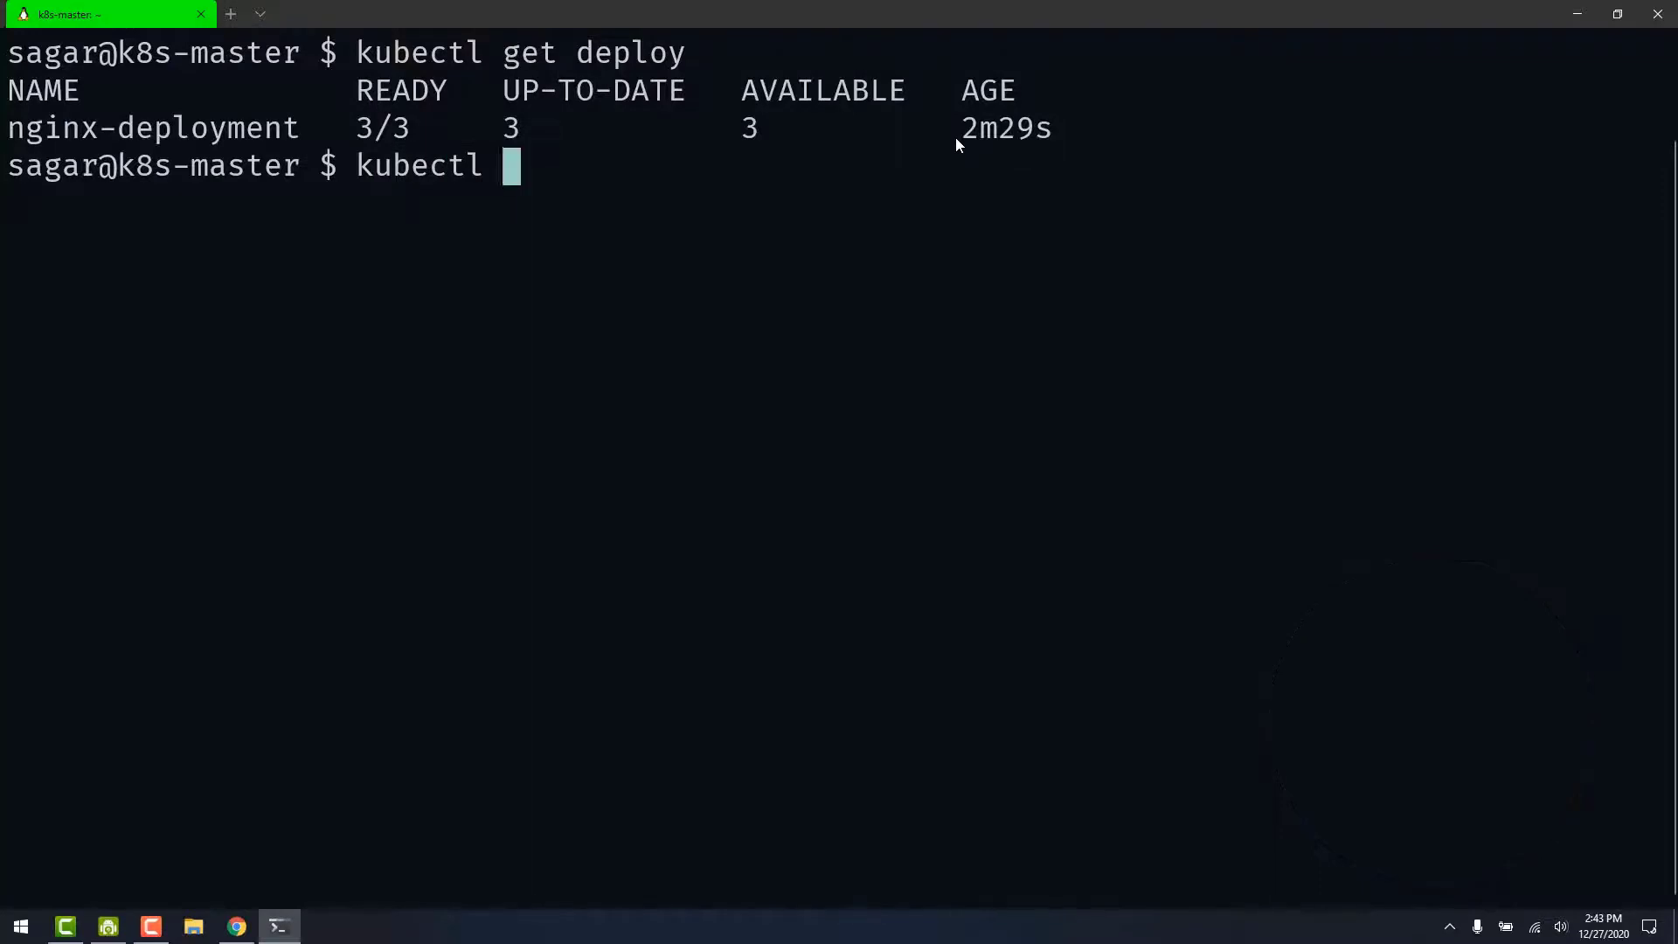
pyautogui.write('scale deploy')
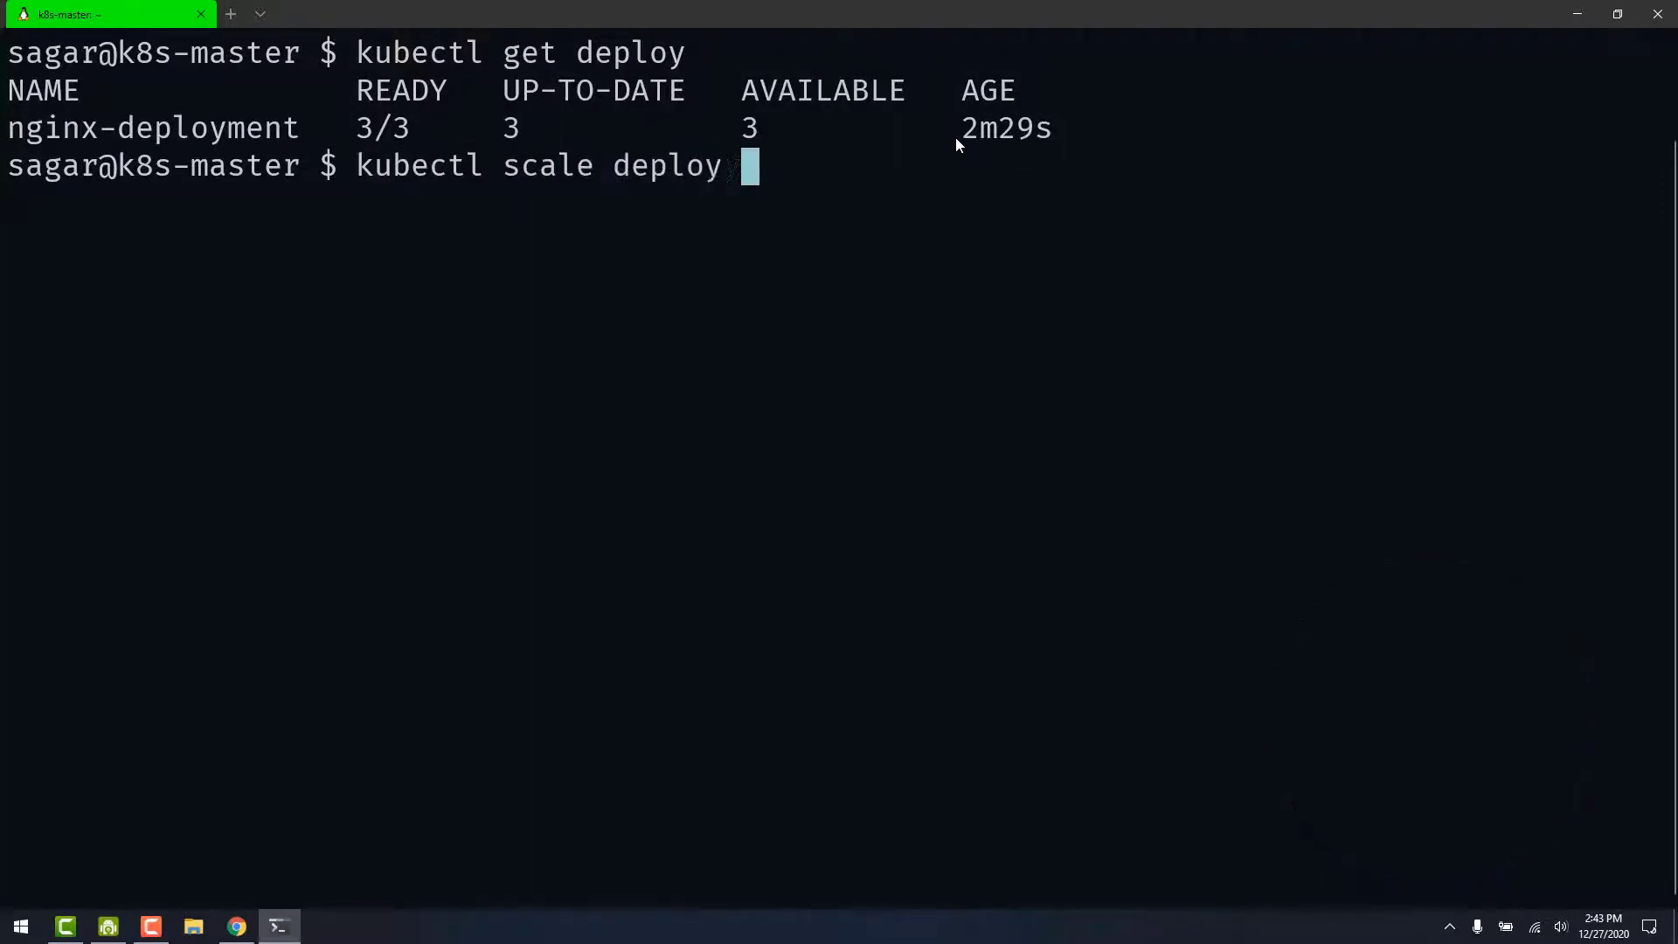
pyautogui.write('nginx-')
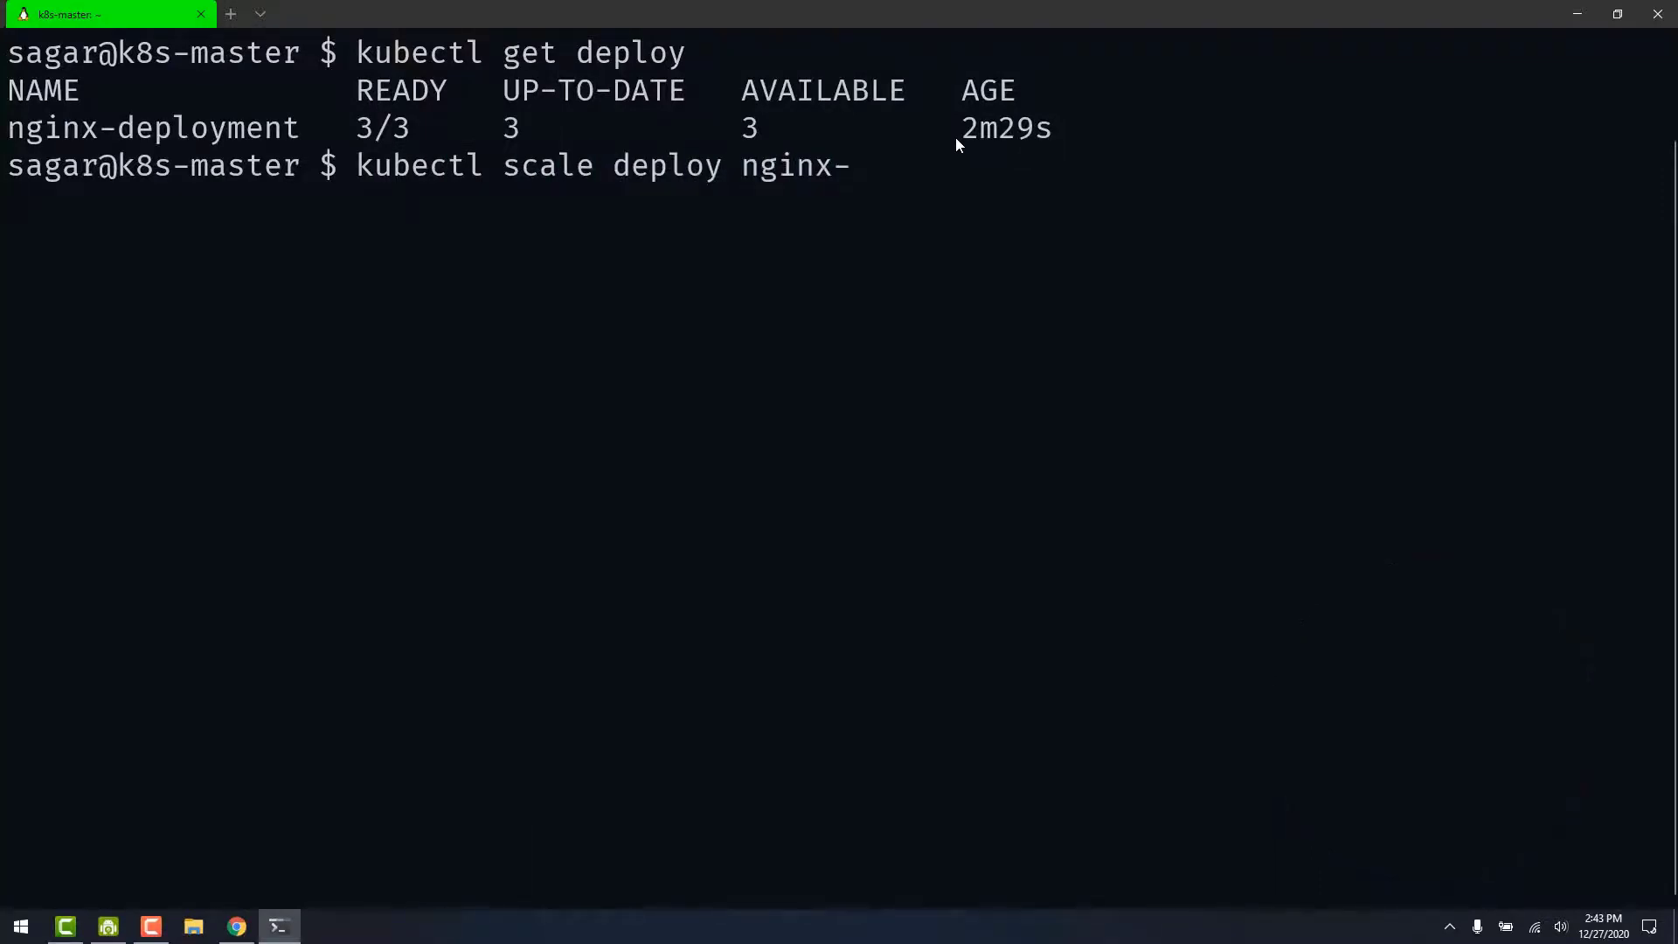
pyautogui.write('deployment.yaml')
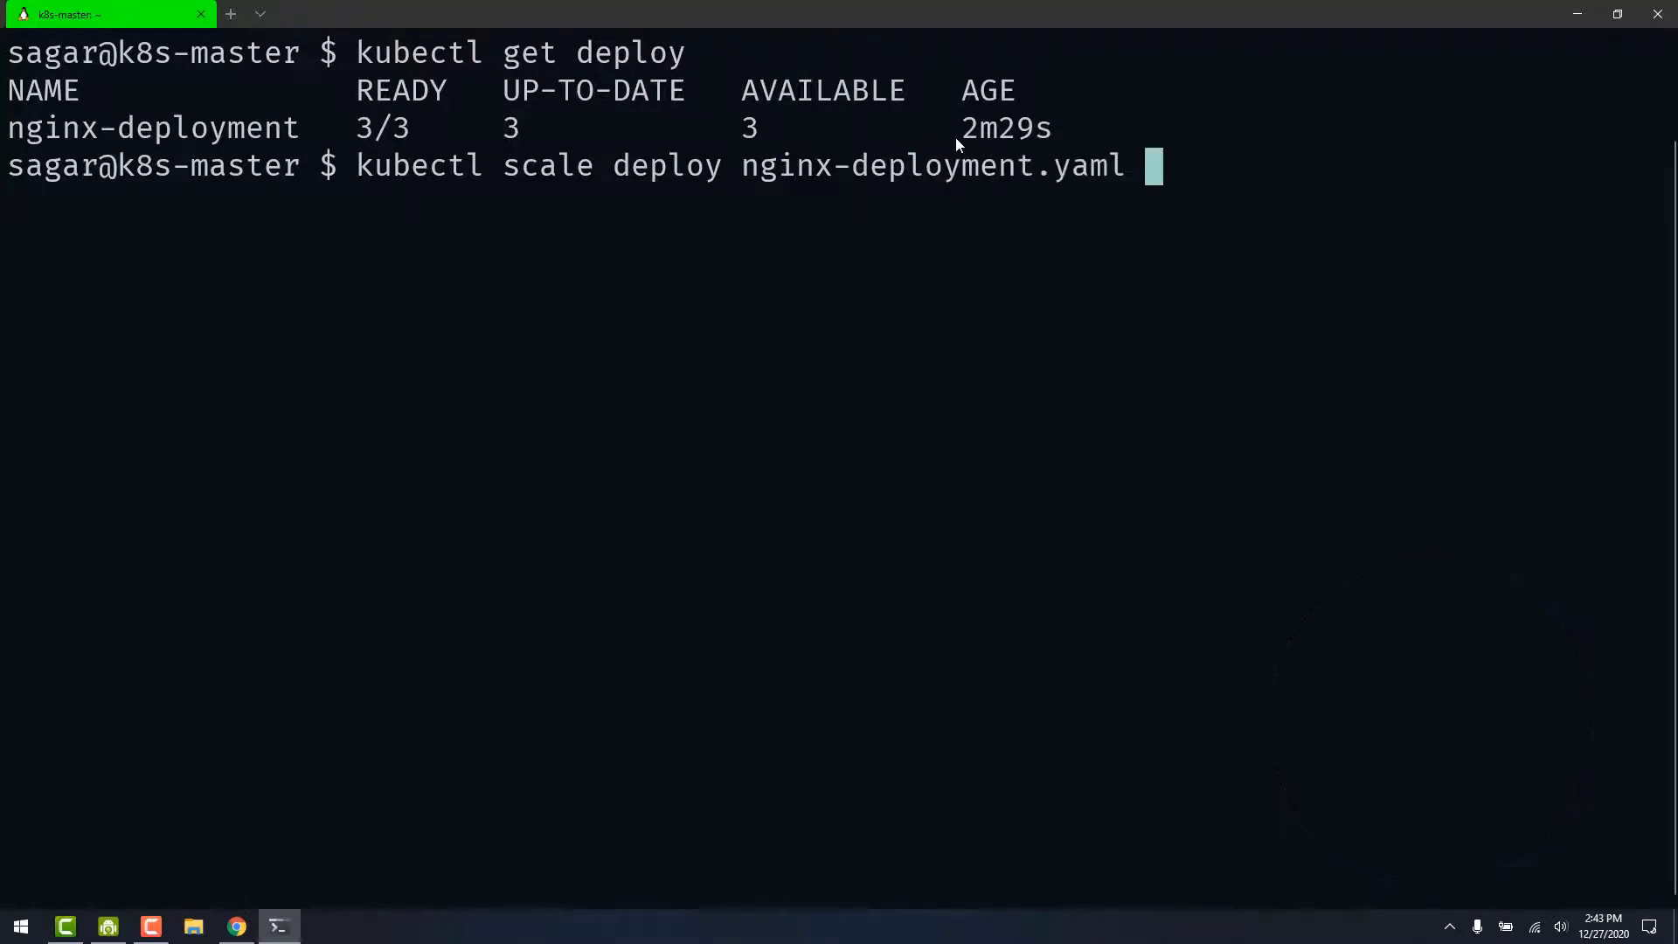
pyautogui.press('BackSpace')
pyautogui.write(' --')
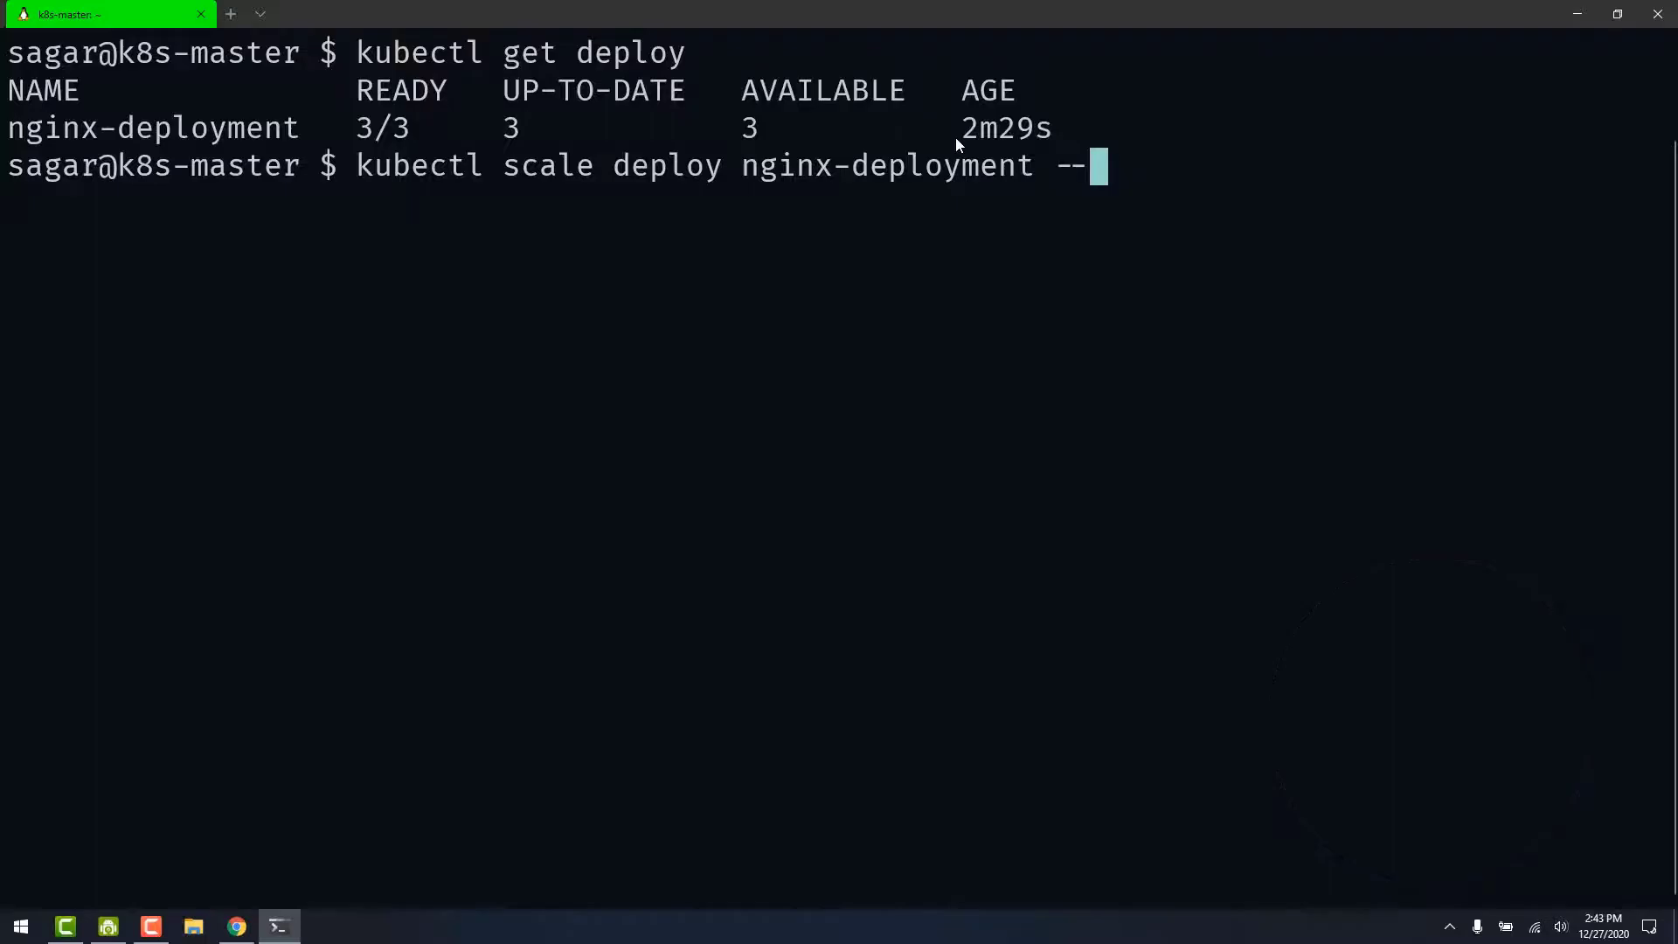
pyautogui.click(236, 926)
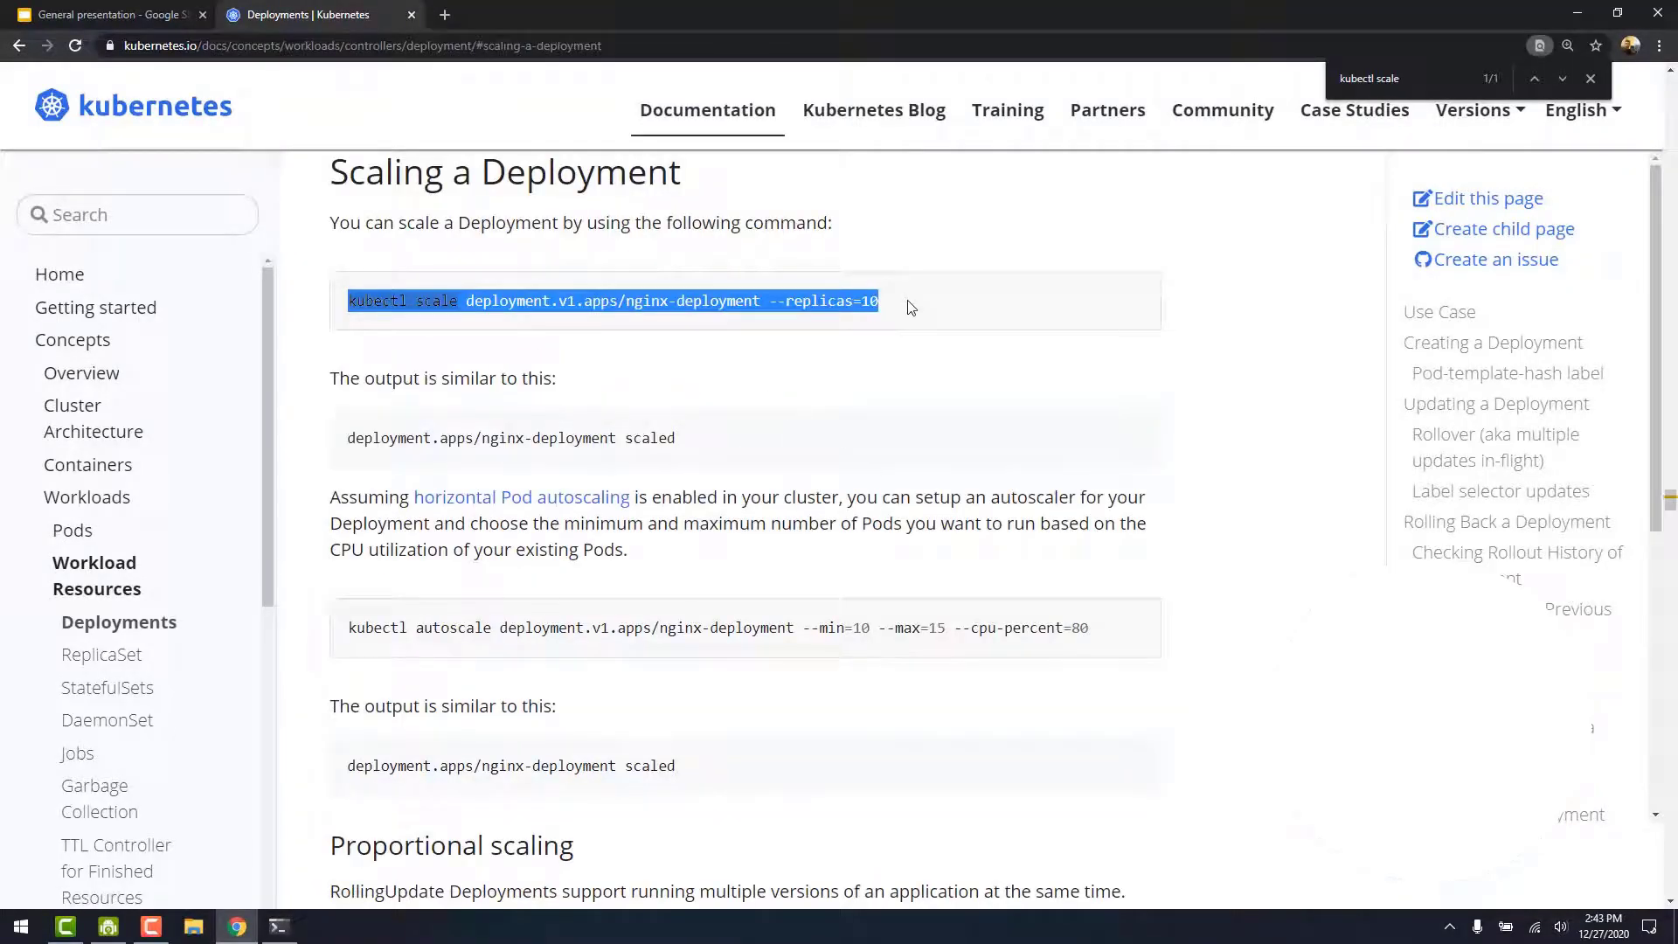
# Complete the command with --replicas=8 and scale nginx-deployment to 8 replicas.
pyautogui.click(278, 927)
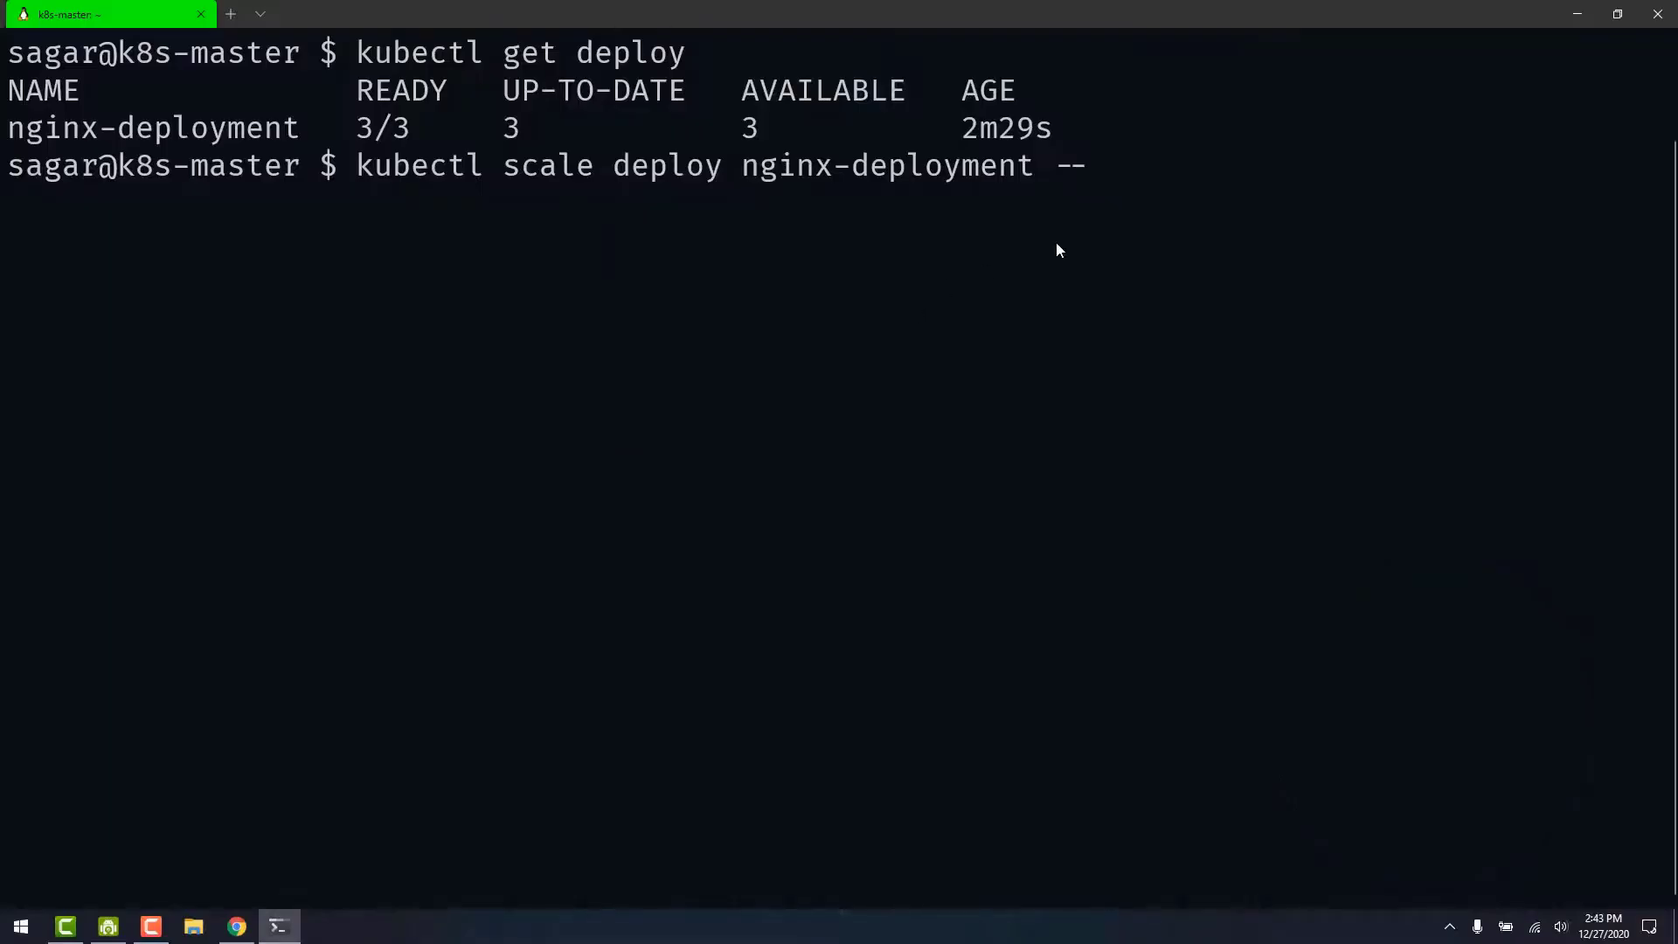
pyautogui.write('repl')
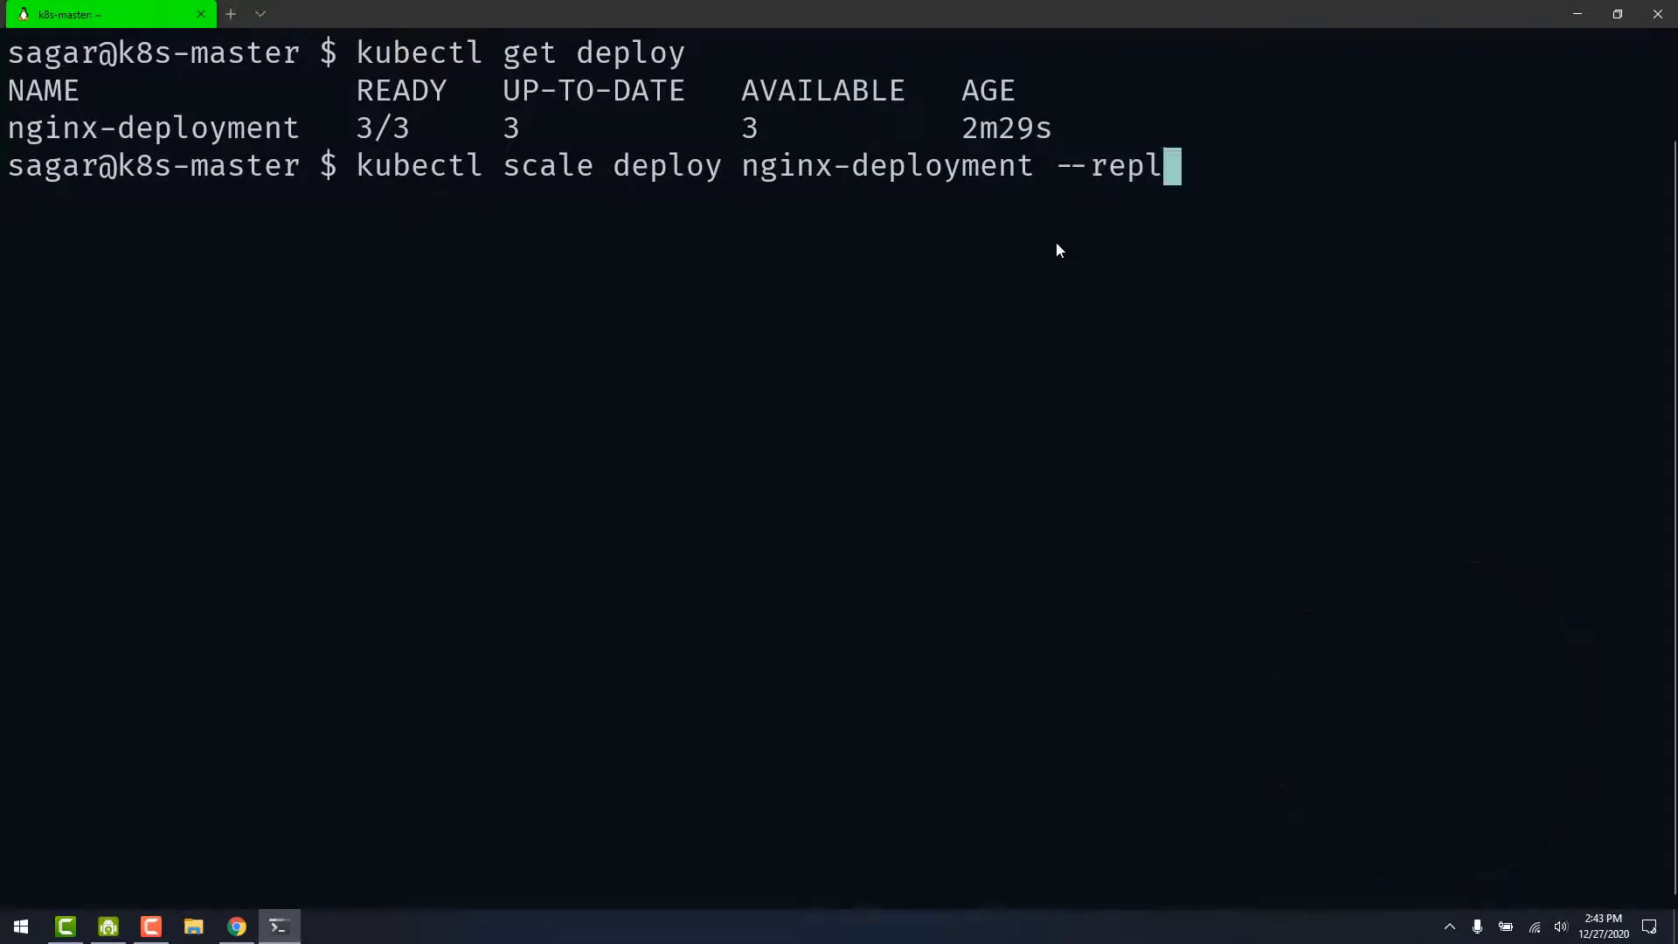
pyautogui.write('icas=8')
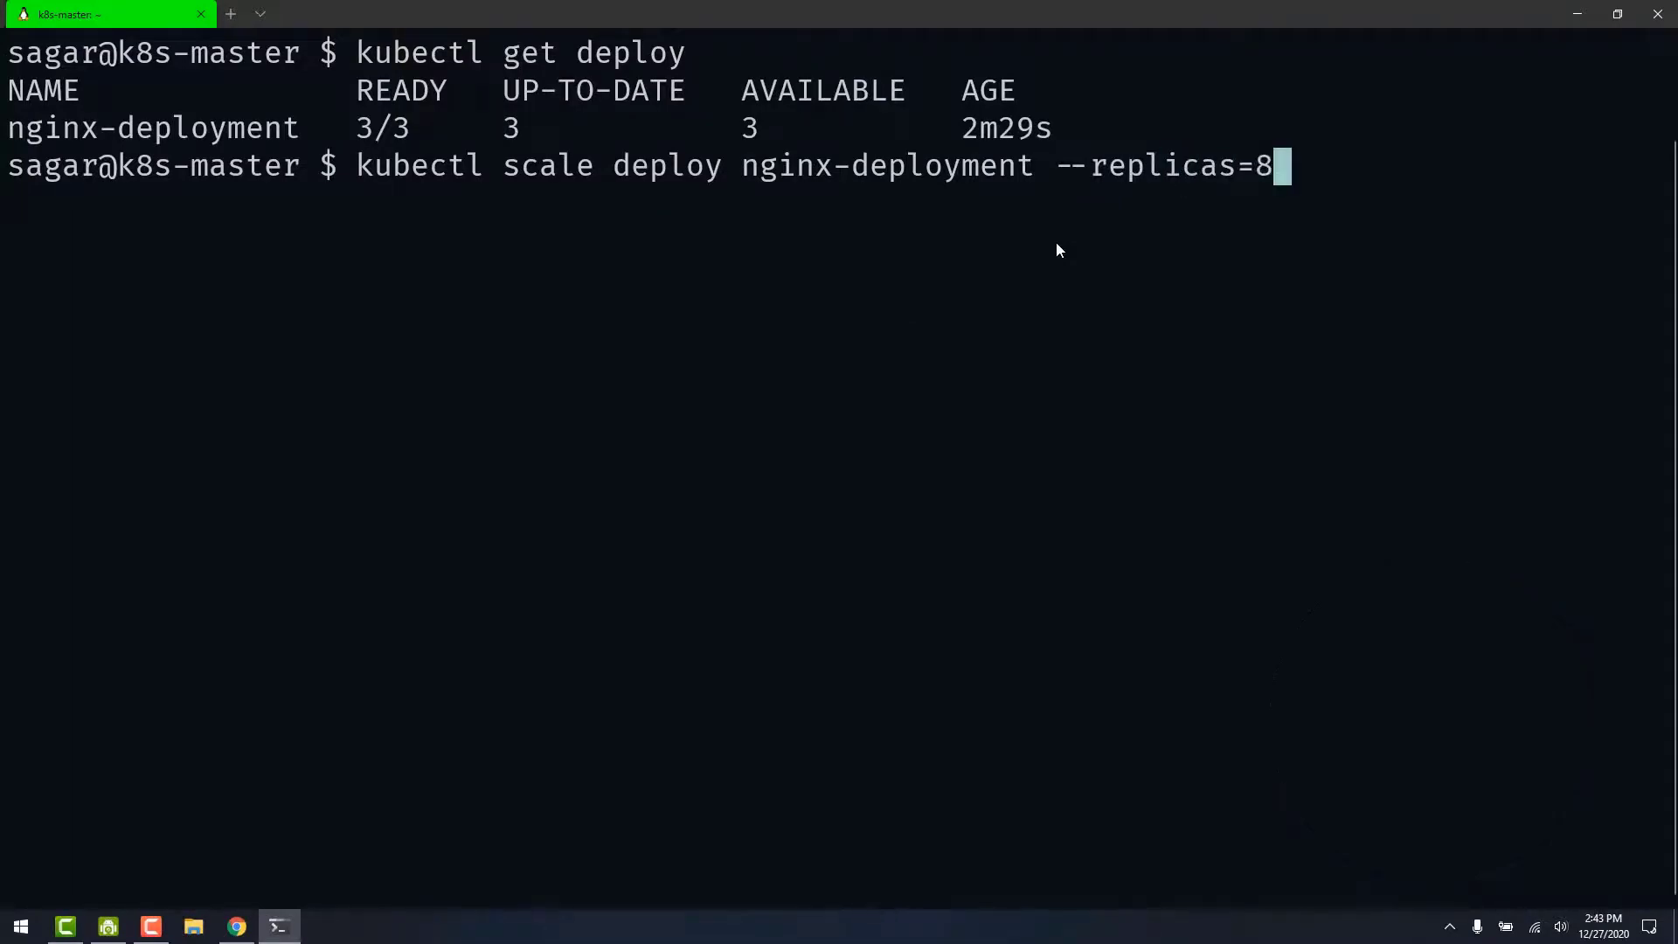
pyautogui.press('Return')
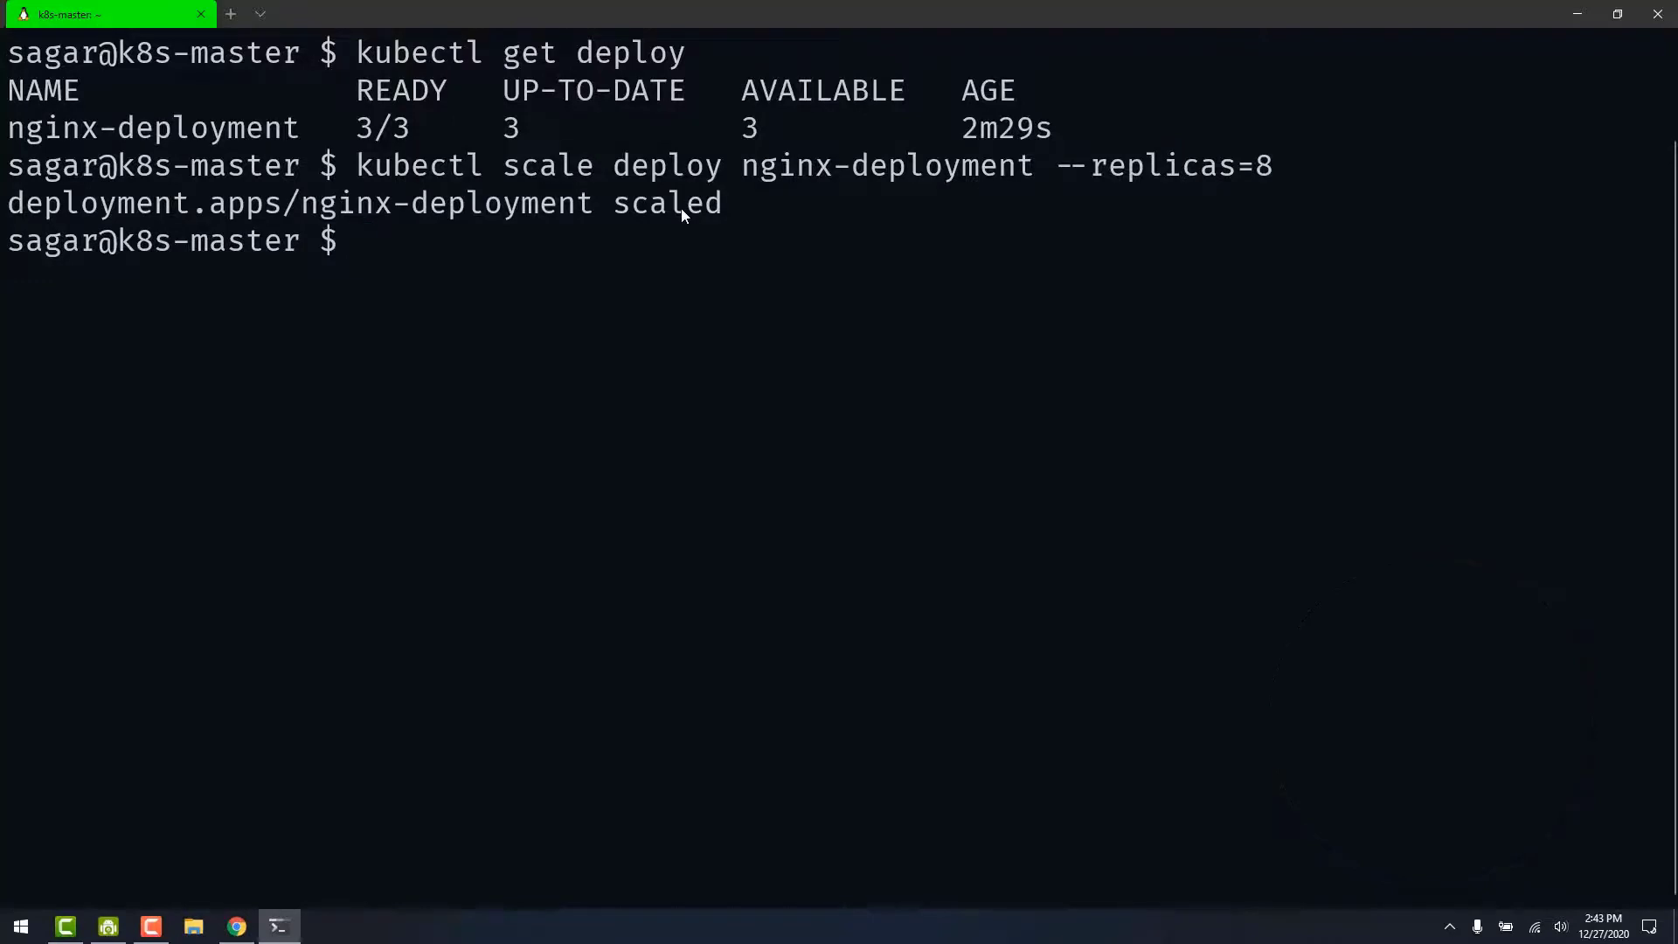
# Verify with kubectl get deploy that nginx-deployment reports 8/8 ready.
pyautogui.write('k')
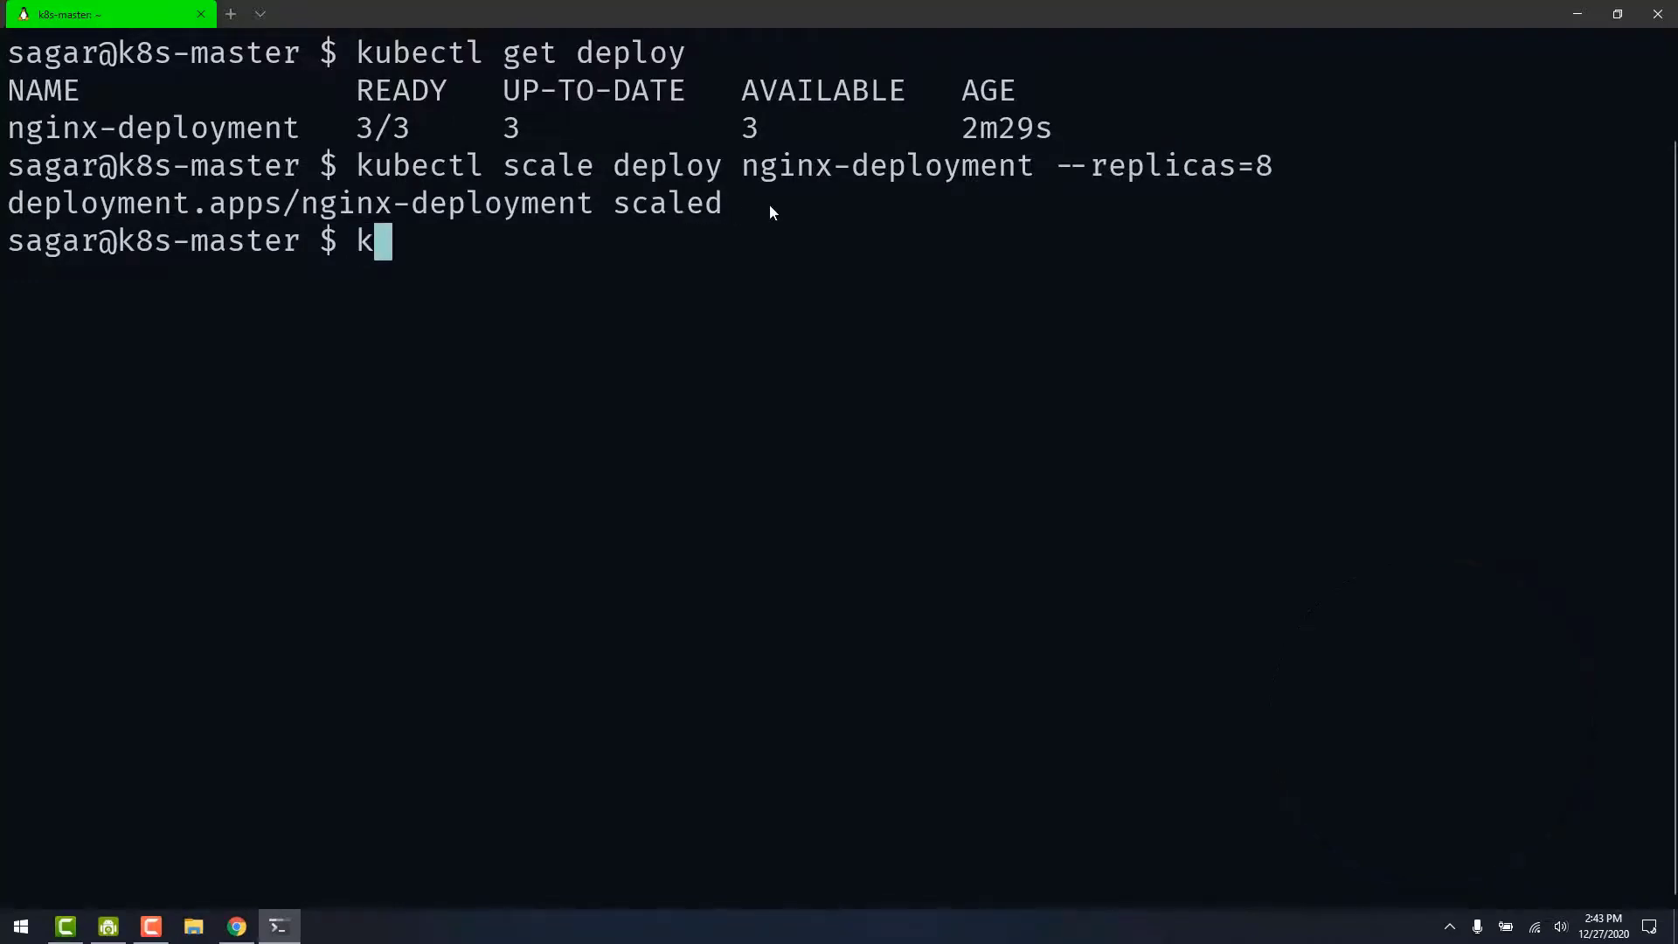
pyautogui.write('ubectl')
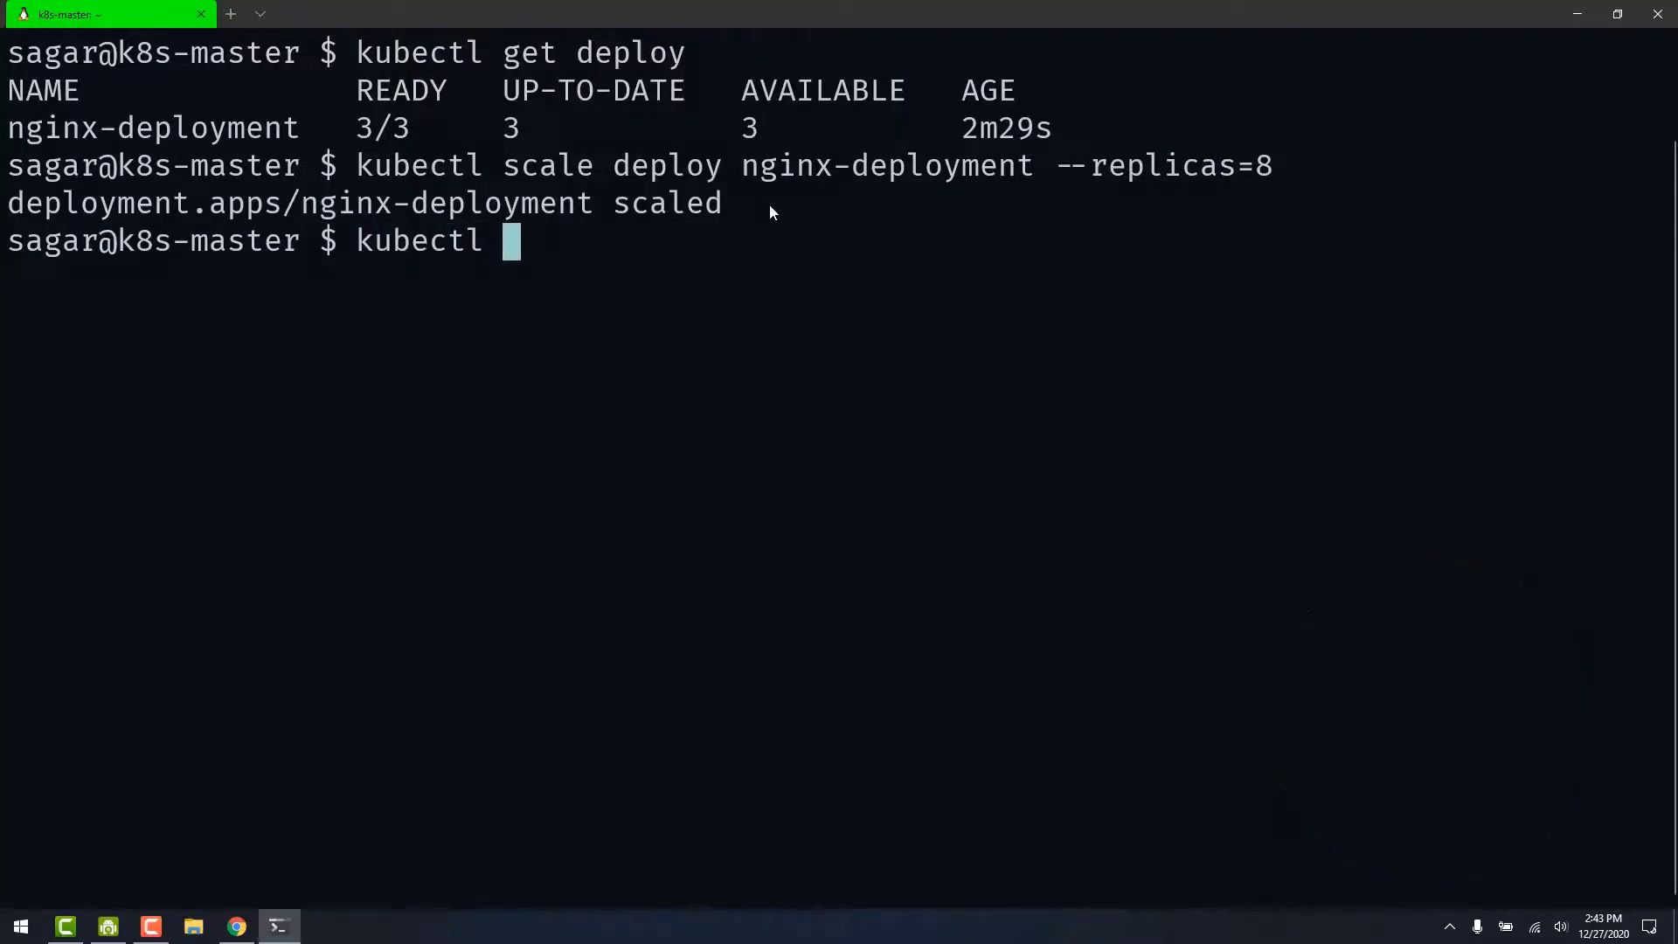
pyautogui.write('get d')
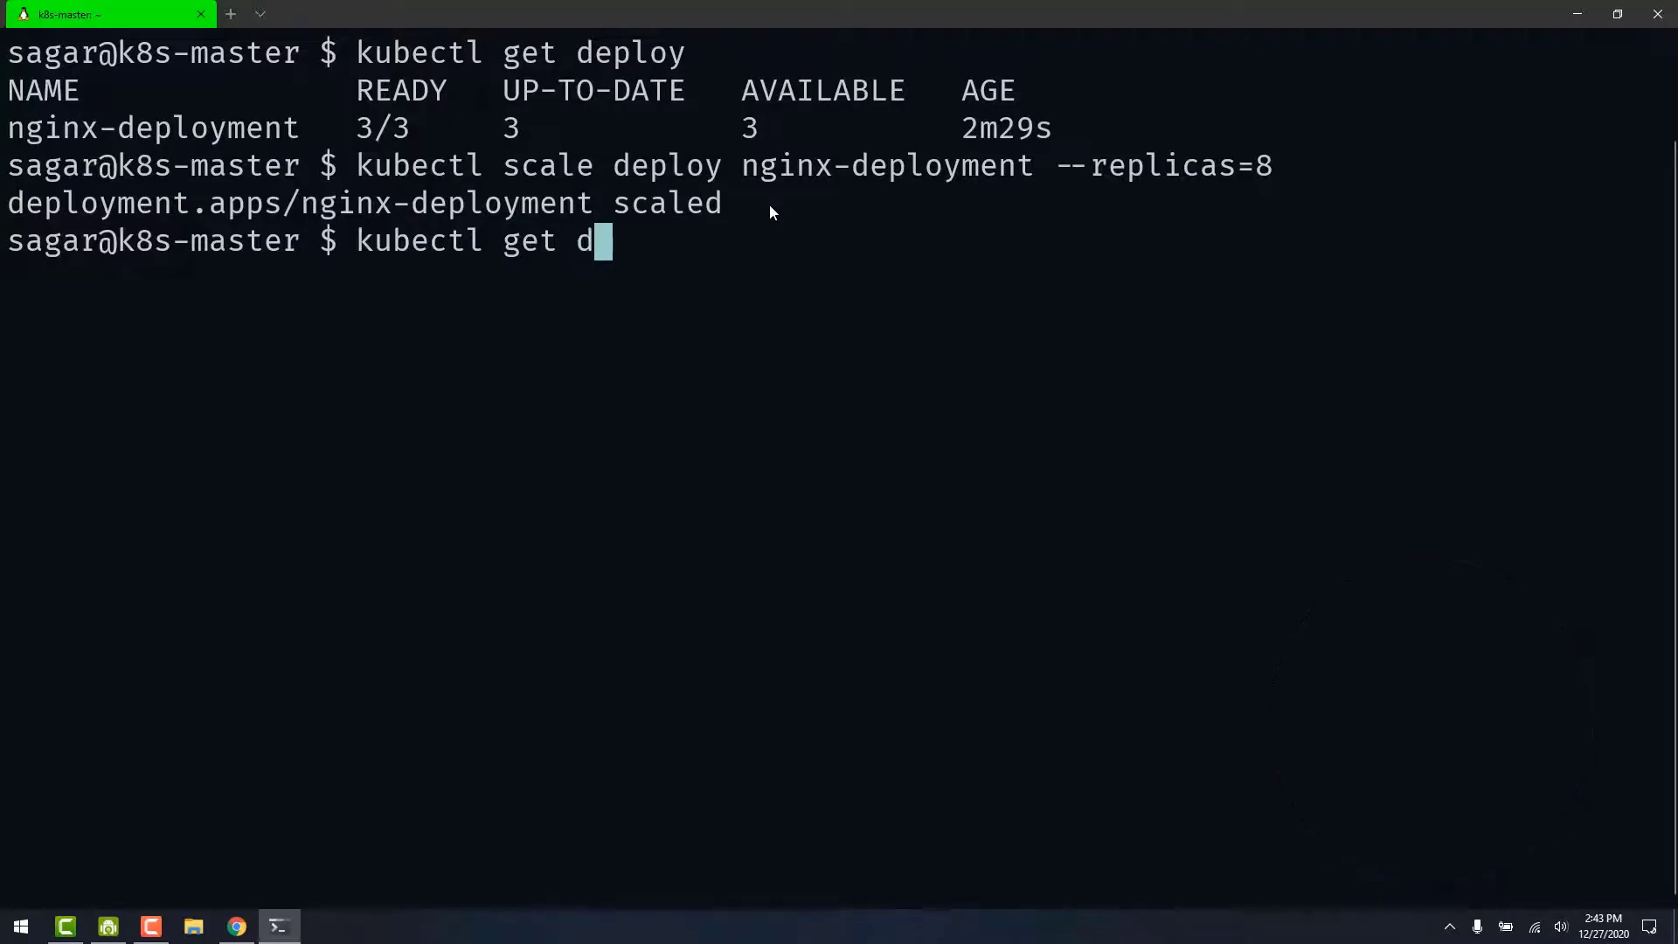
pyautogui.press('Return')
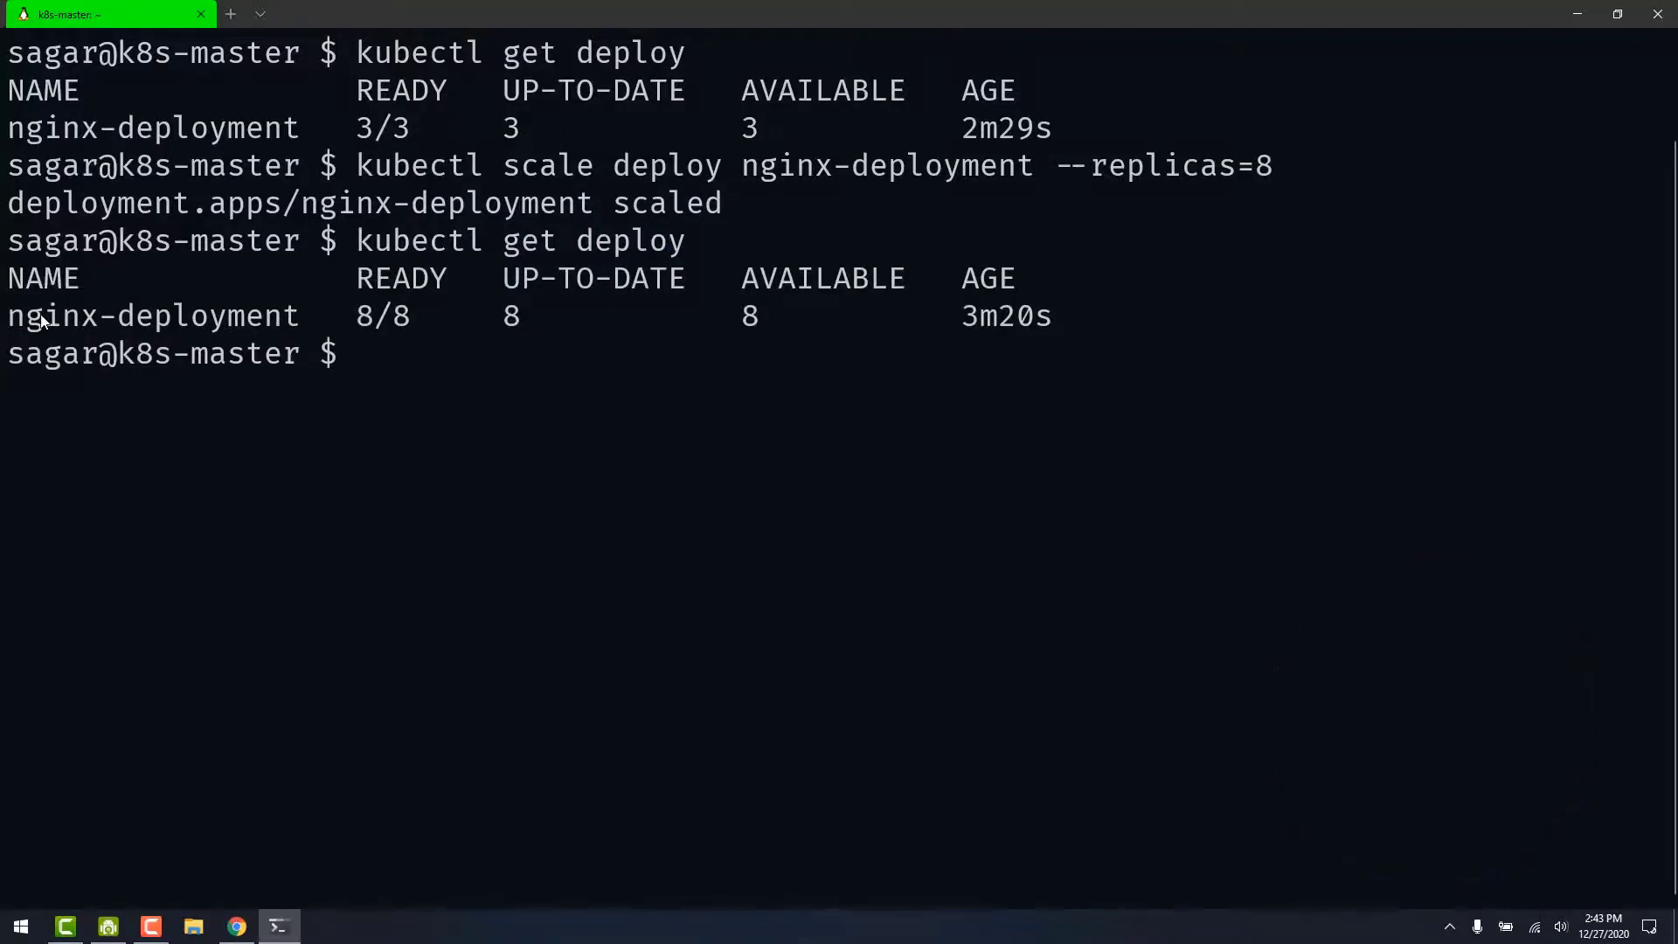
pyautogui.moveTo(358, 312)
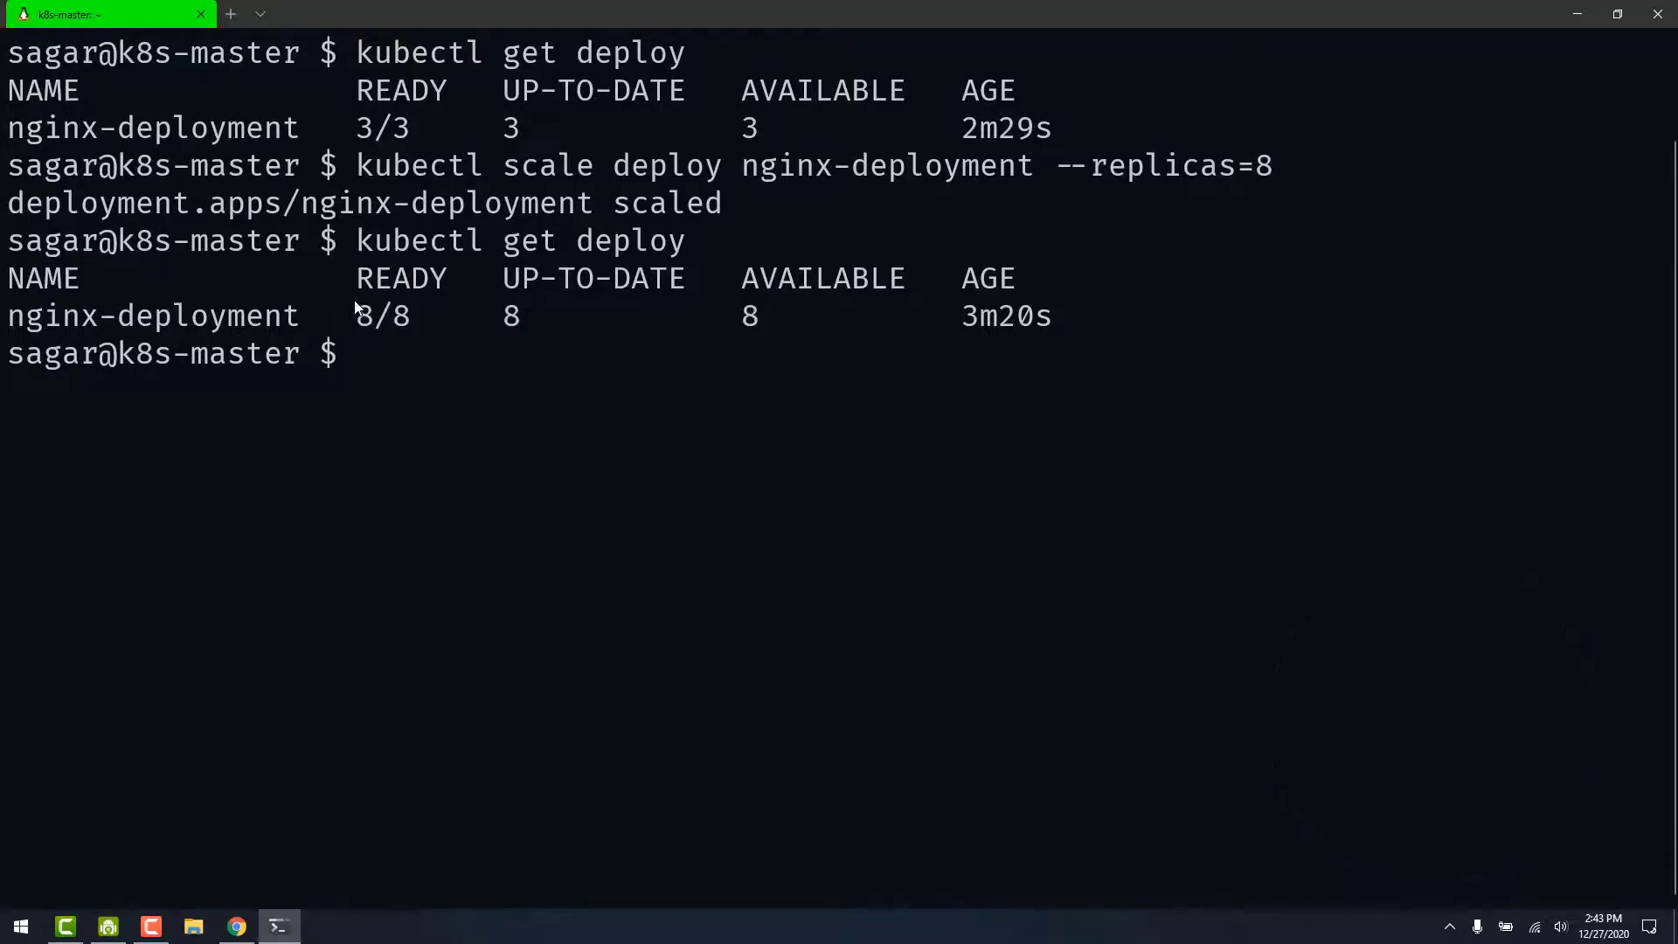